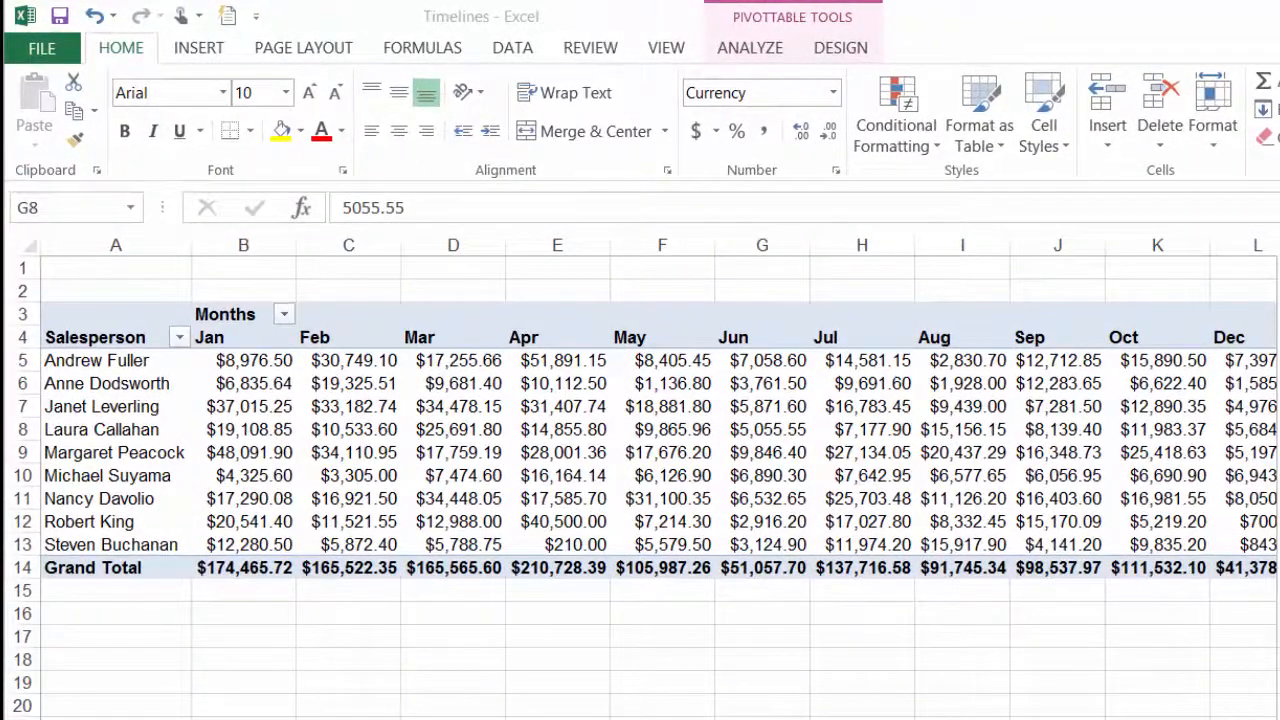
Insert a timeline on the salesperson PivotTable with Order Date as its date field.
click(749, 47)
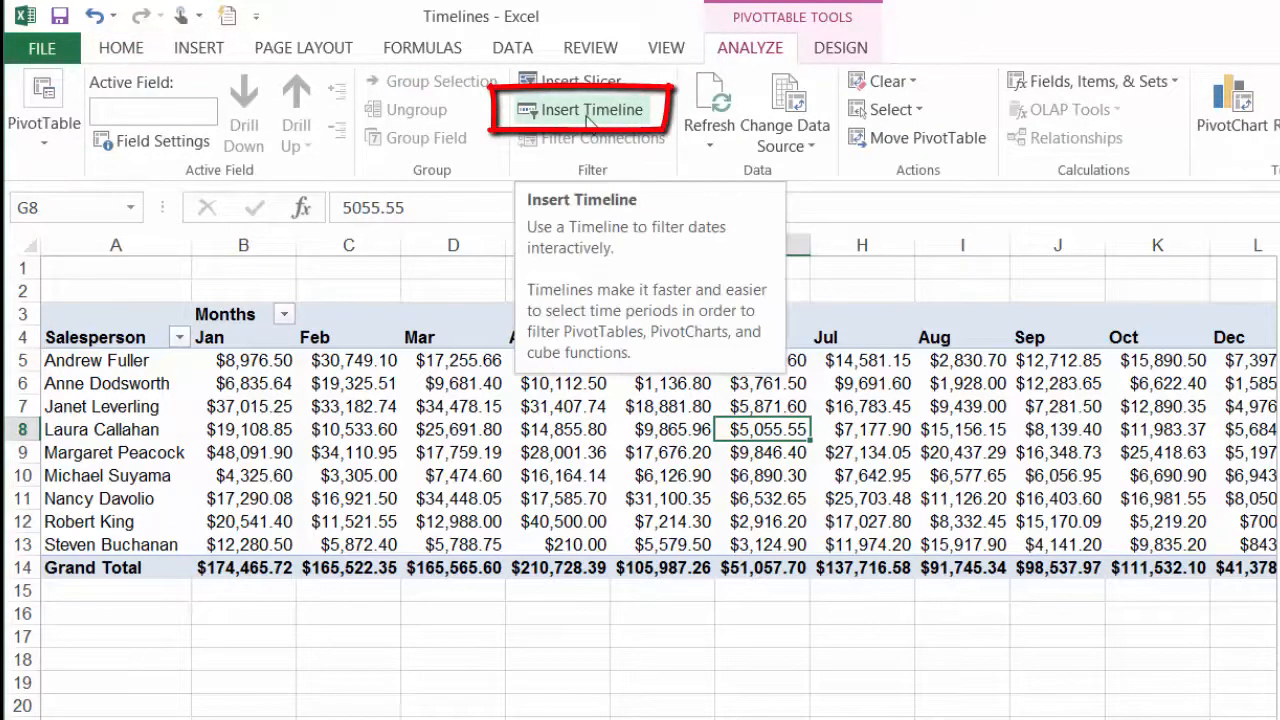
click(581, 110)
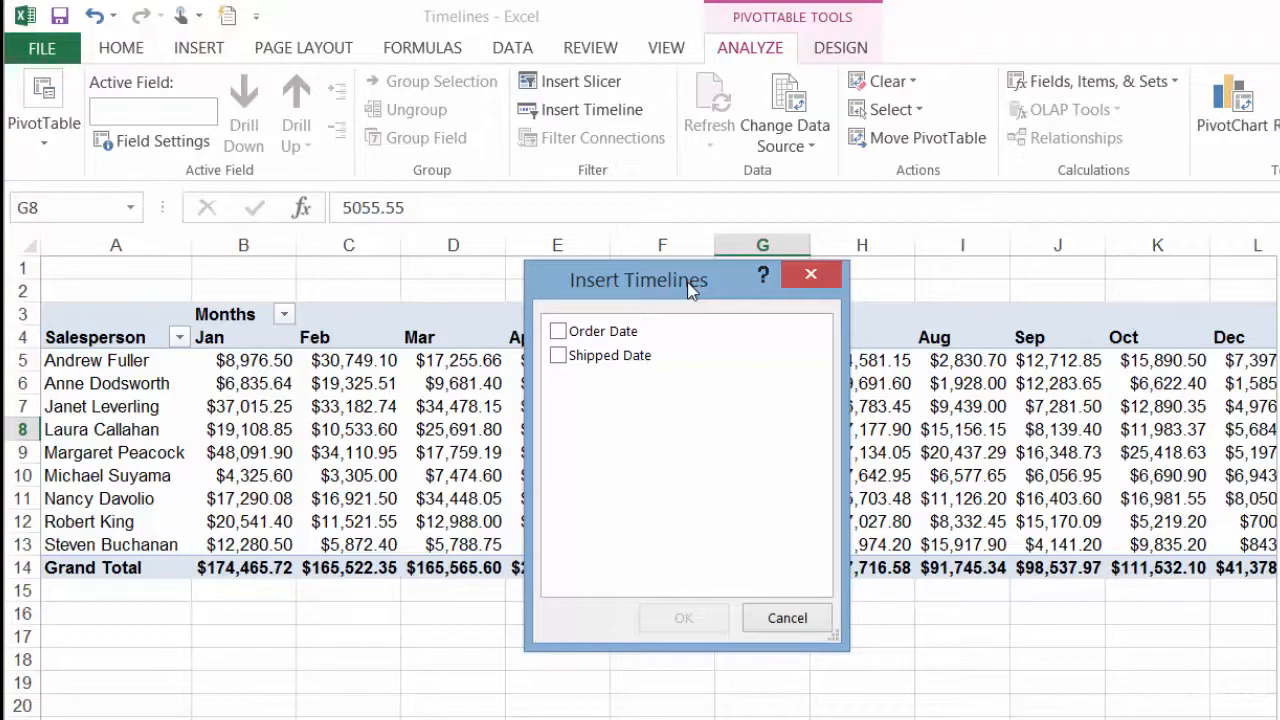
mouse_move(685, 291)
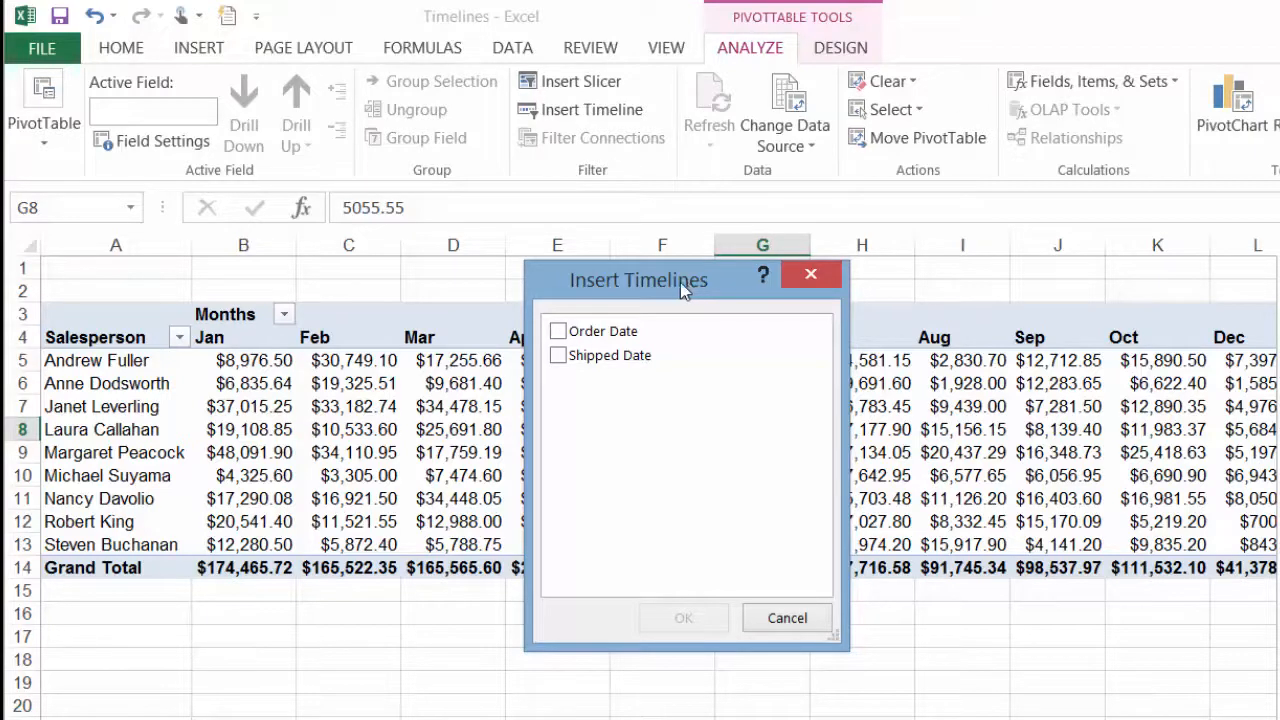
click(558, 331)
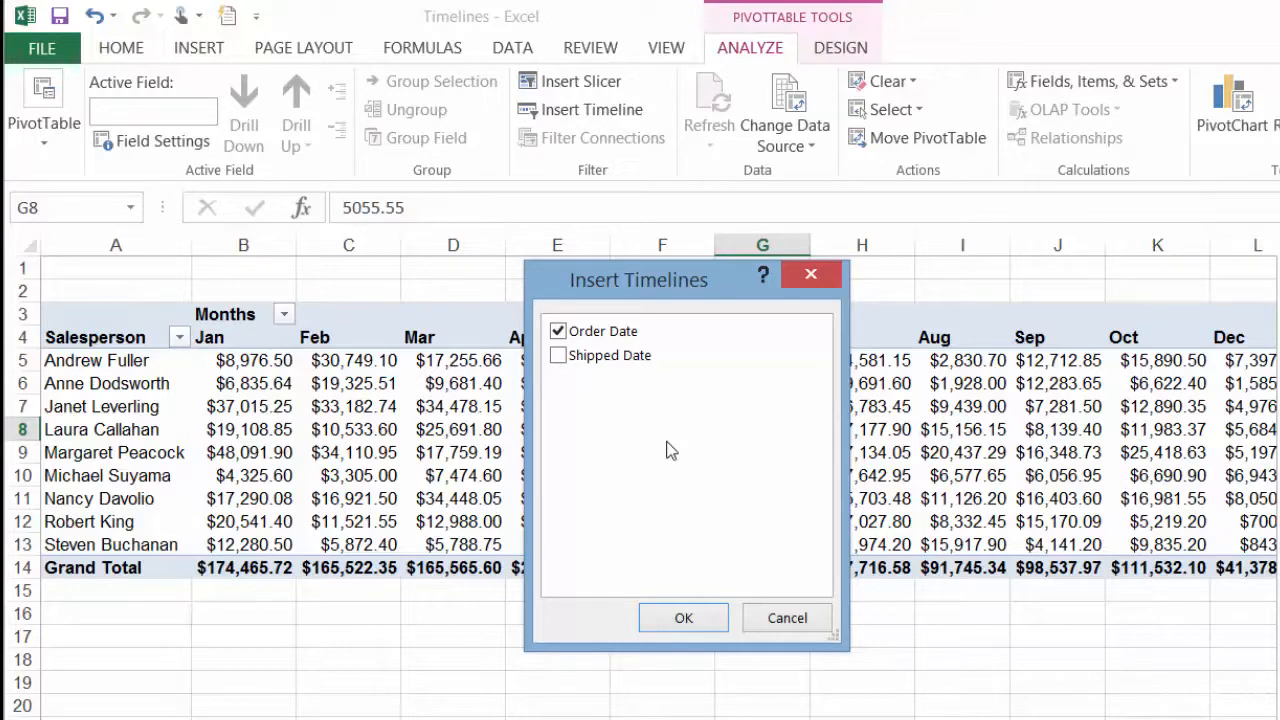
mouse_move(683, 617)
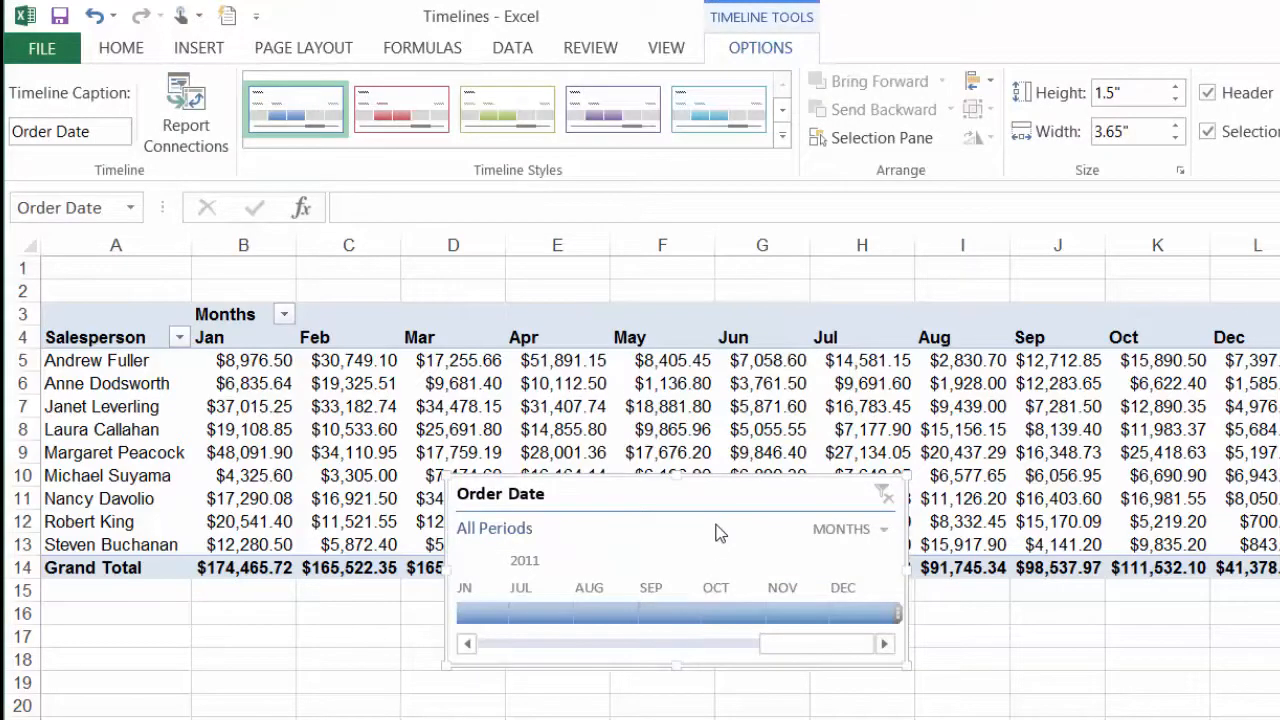
Move the Order Date timeline below the PivotTable, filter to October 2011, then clear it.
scroll(down, 3)
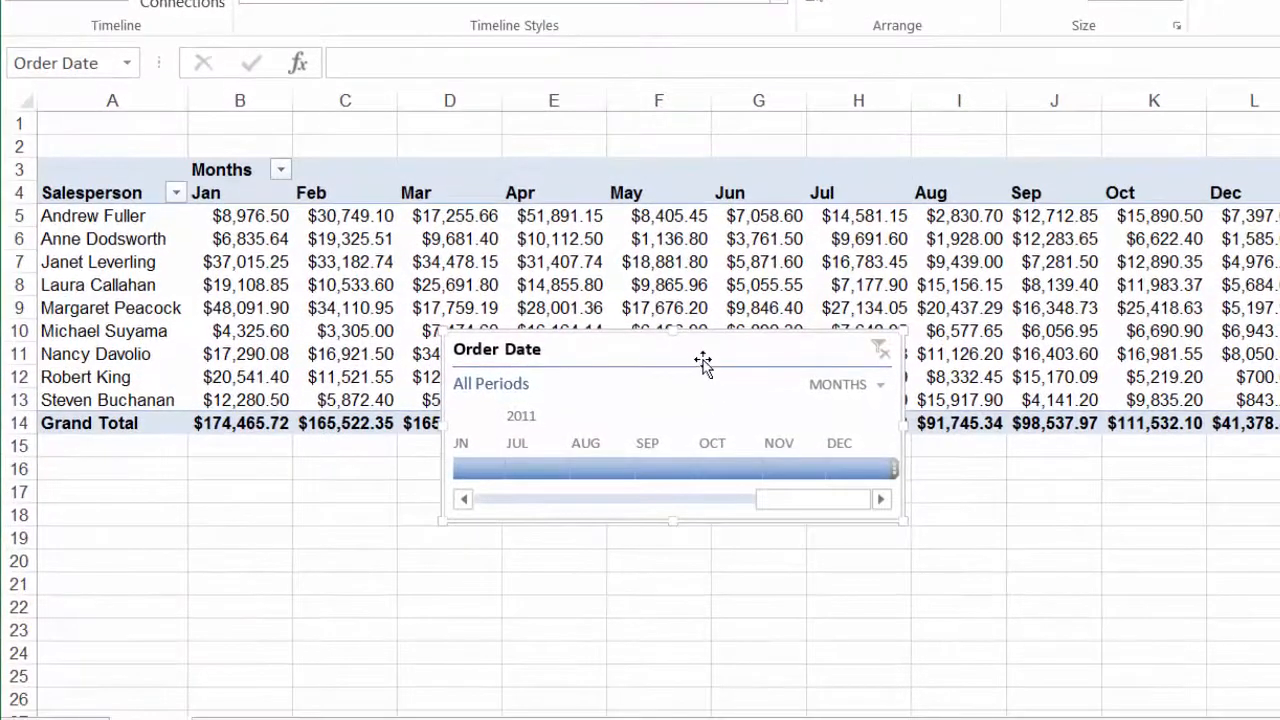
drag(702, 349, 725, 466)
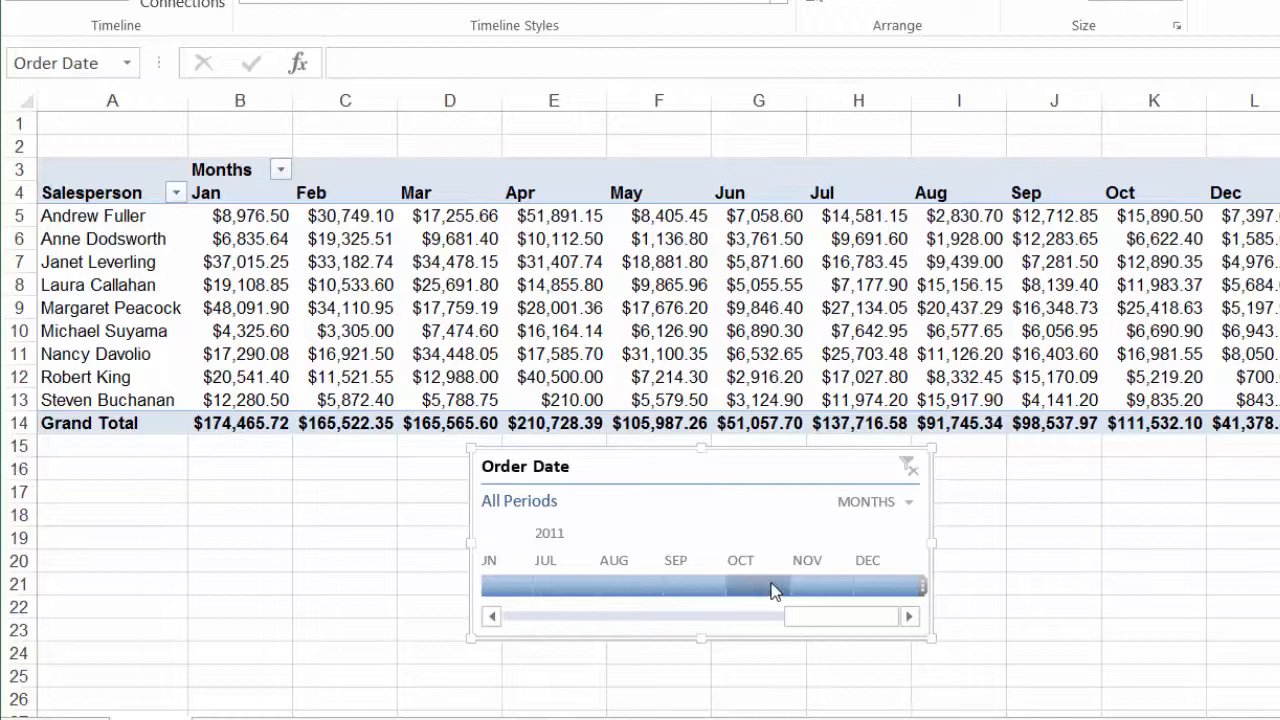
click(742, 585)
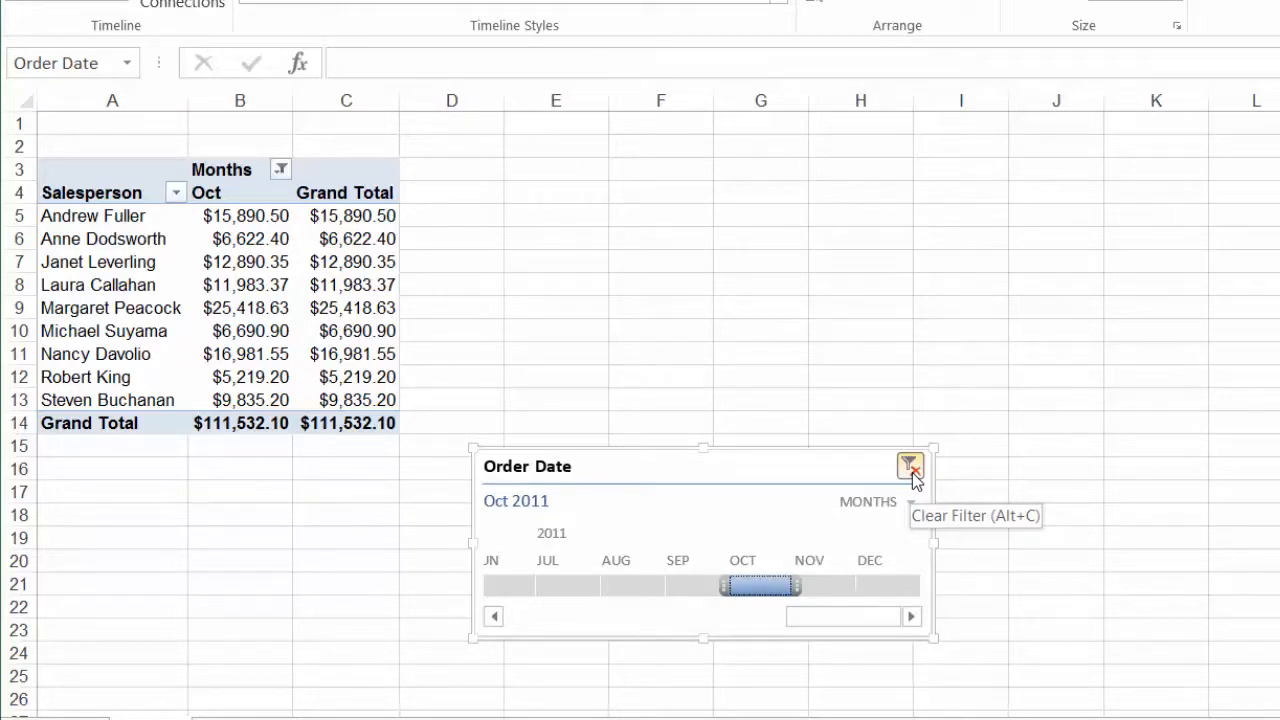
click(909, 466)
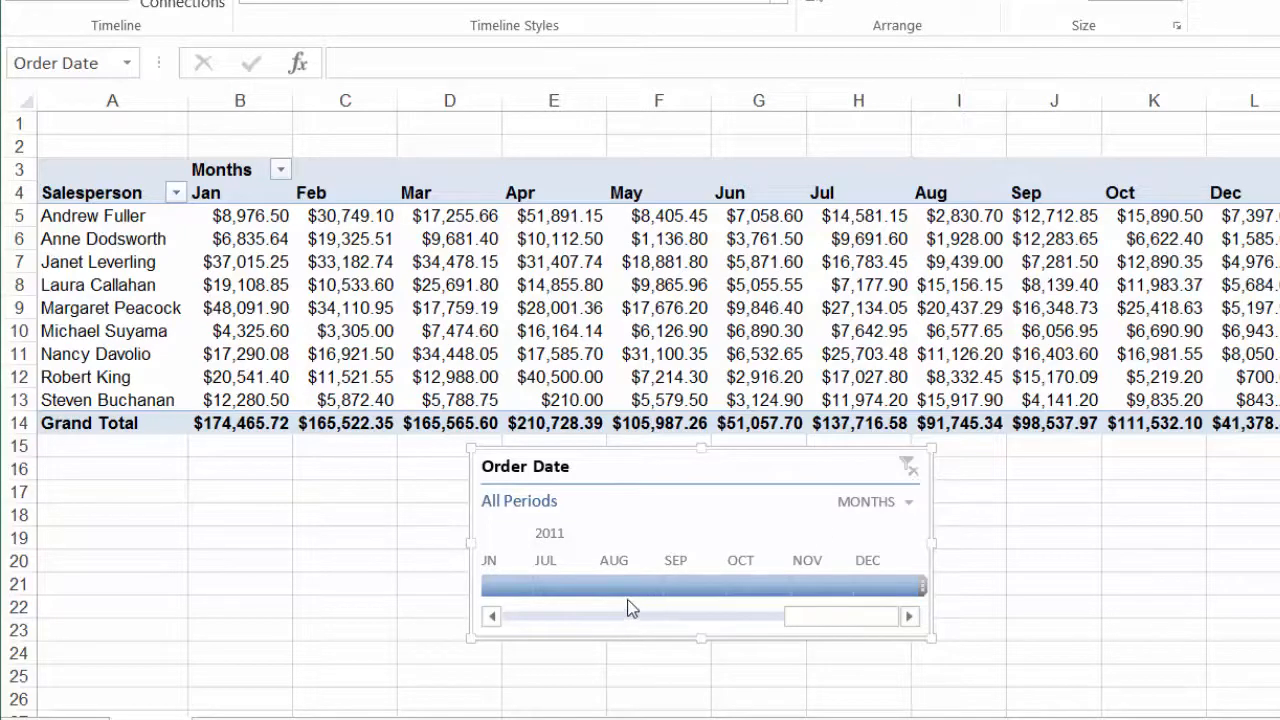
click(614, 585)
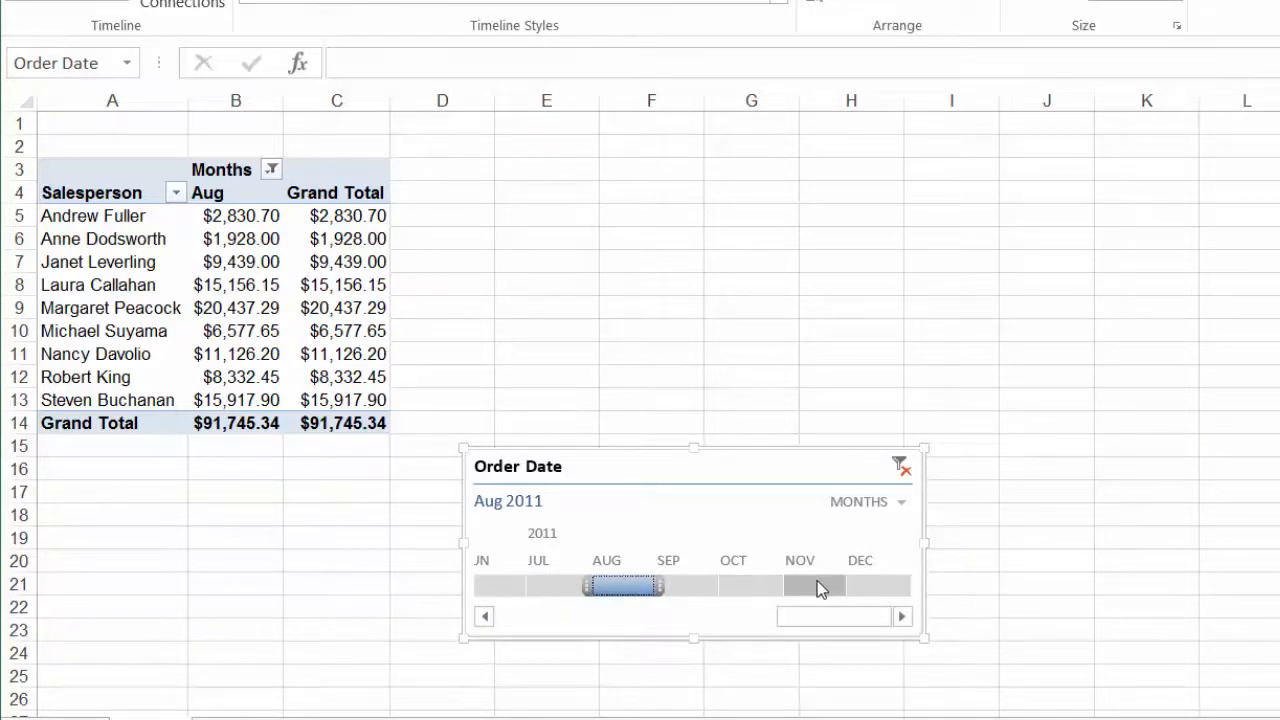
drag(657, 585, 835, 585)
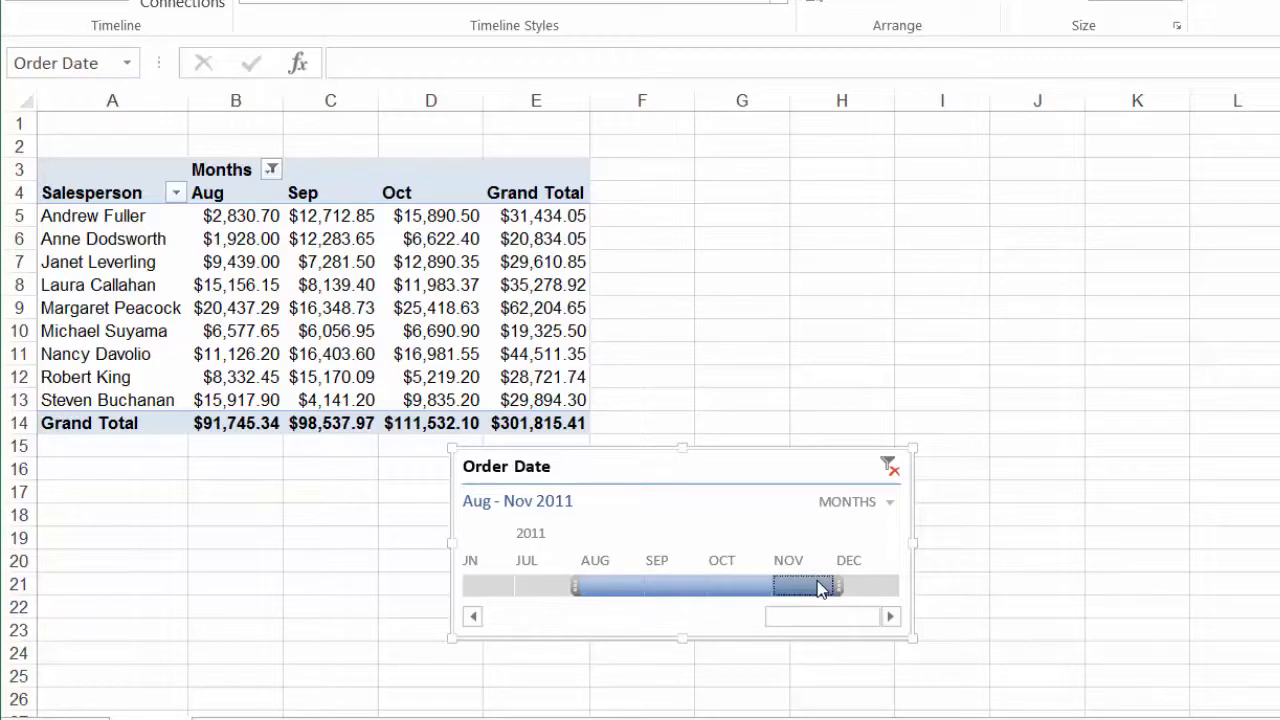
mouse_move(888, 466)
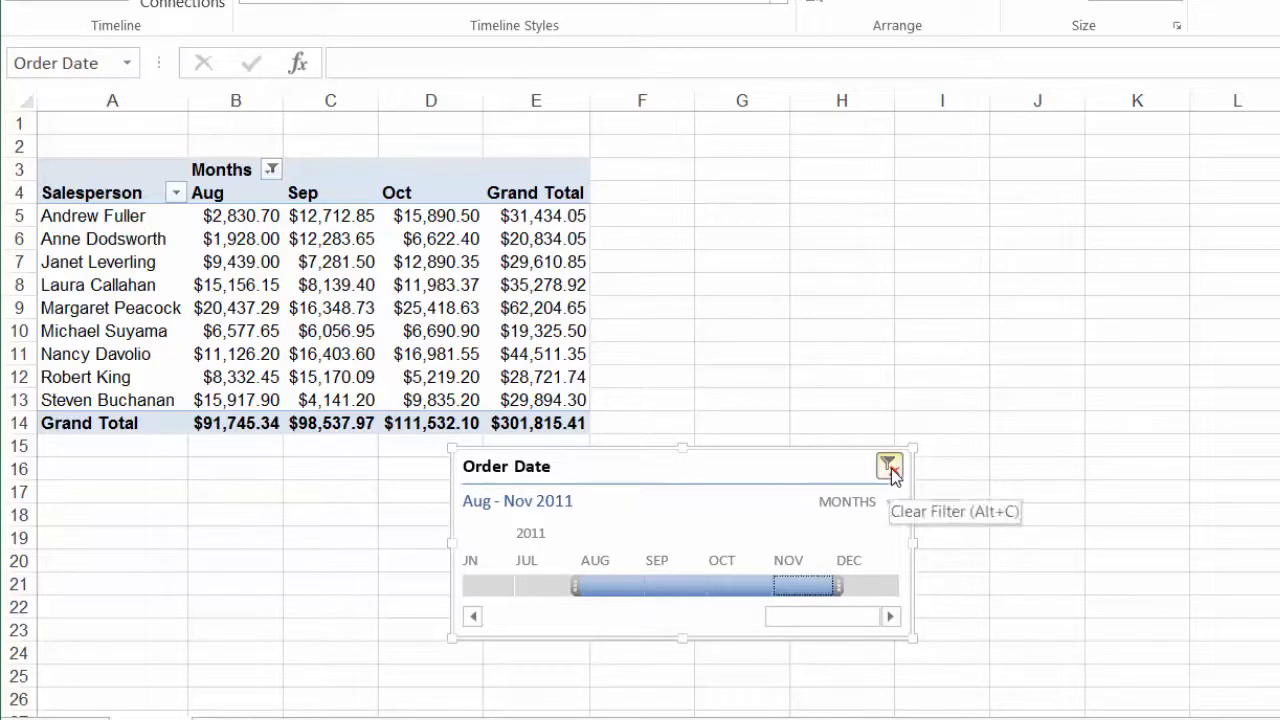
click(889, 466)
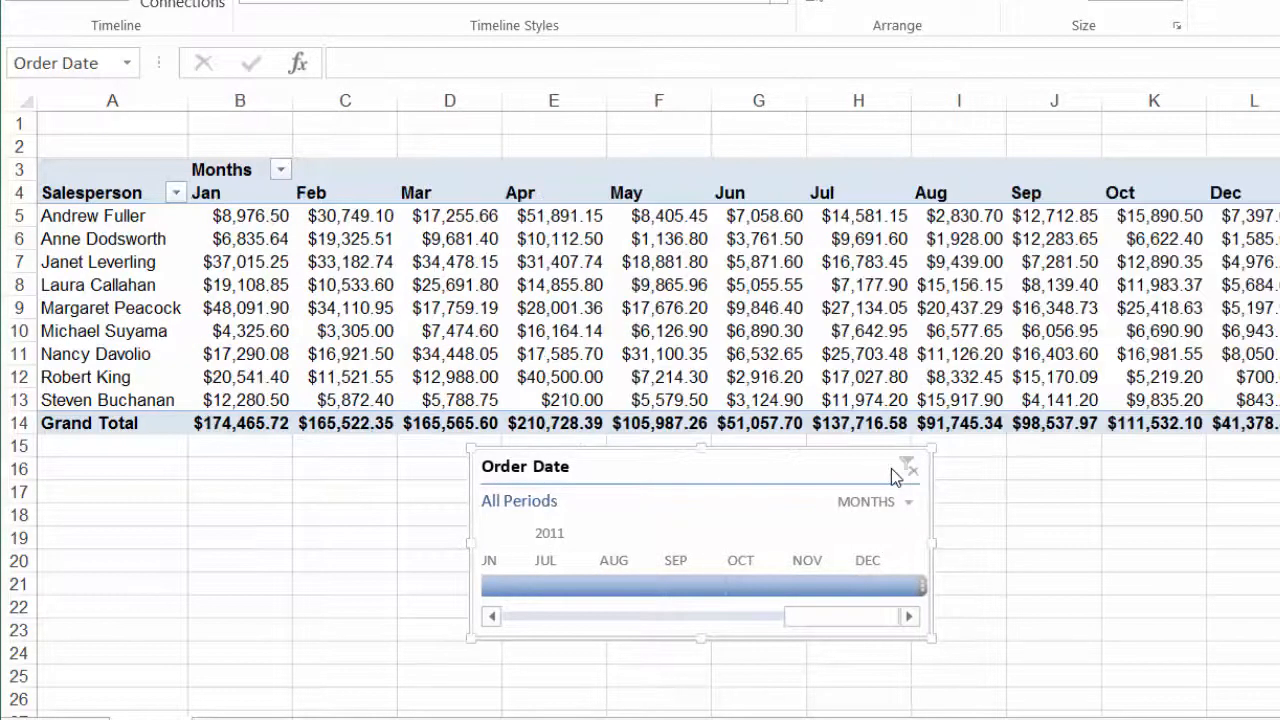
mouse_move(655, 525)
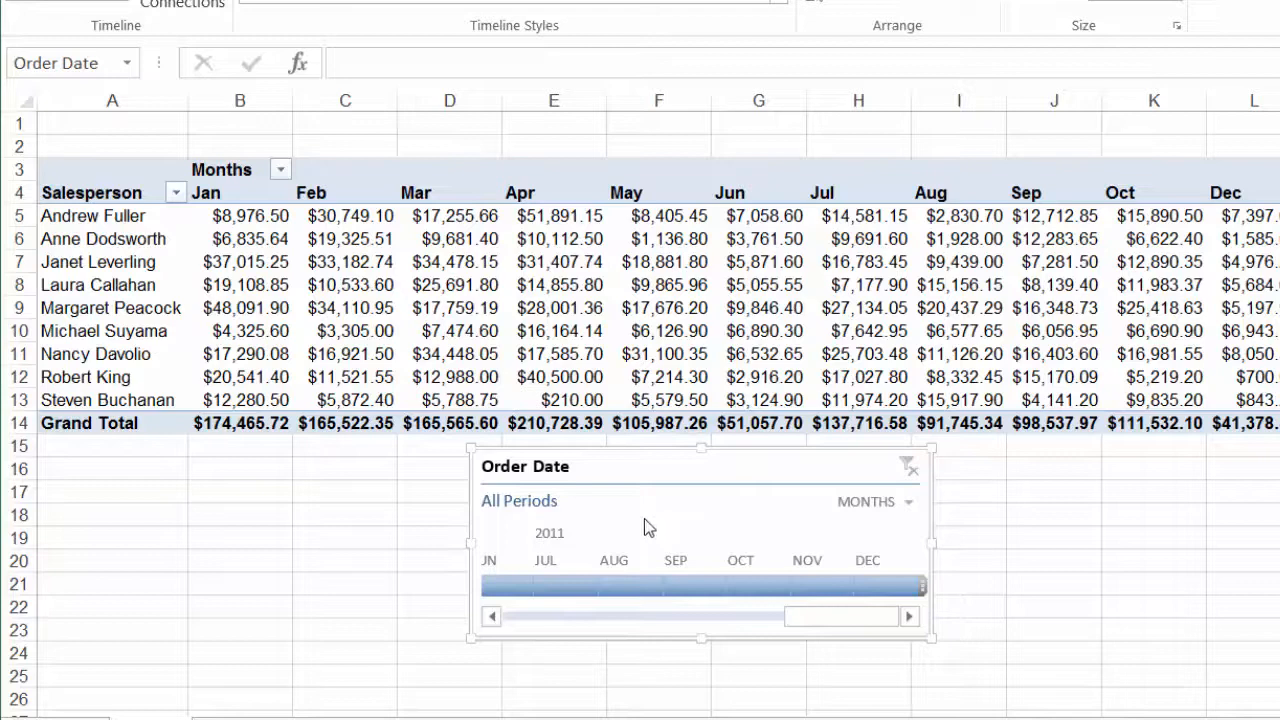
click(614, 585)
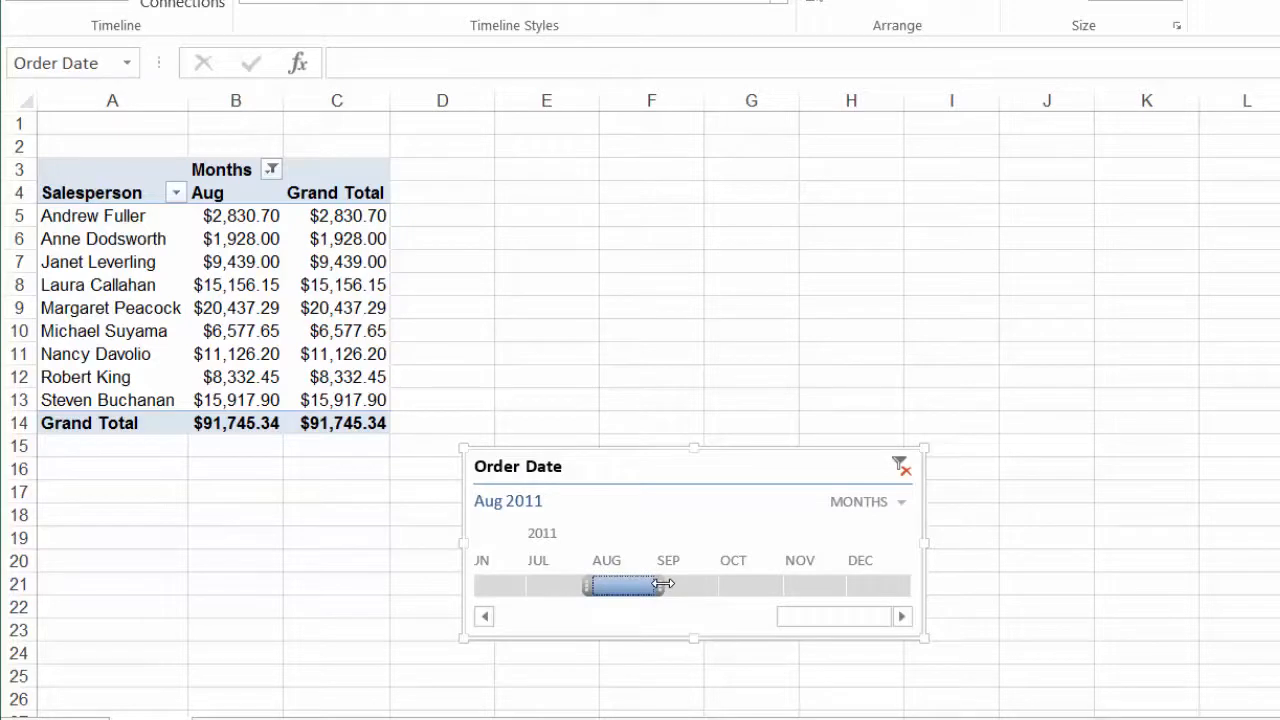
drag(665, 585, 792, 585)
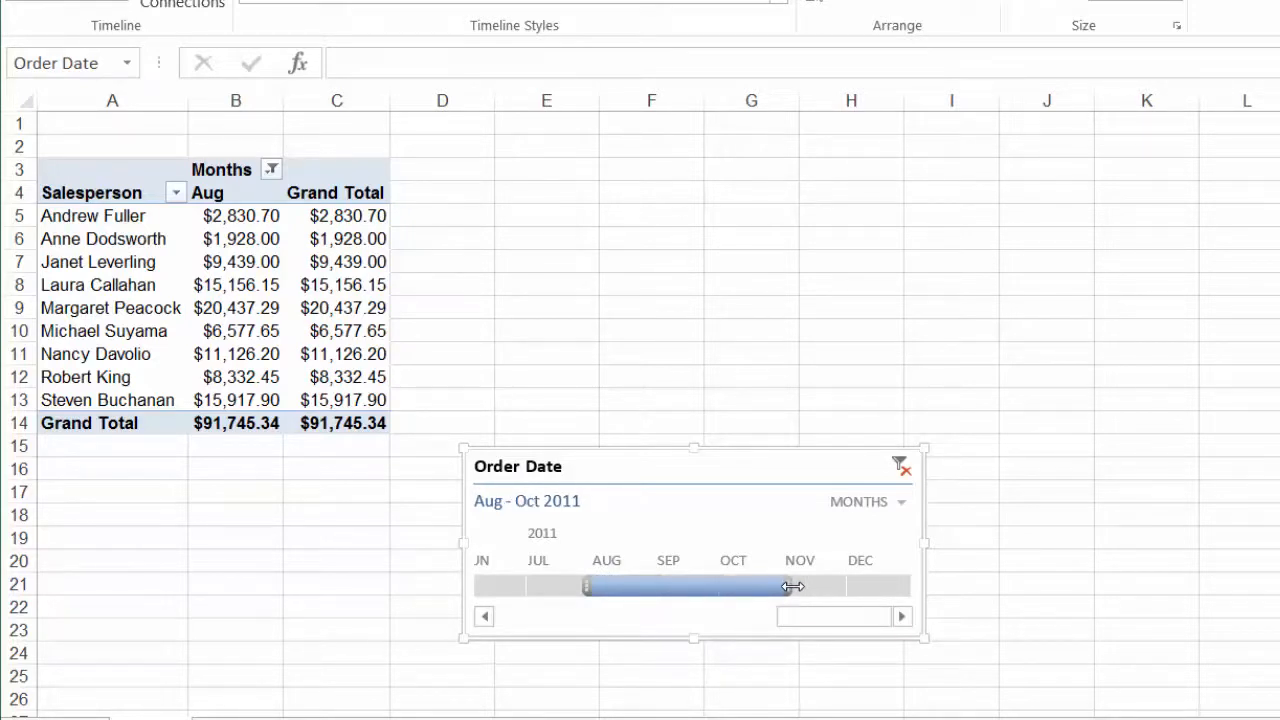
drag(793, 586, 775, 586)
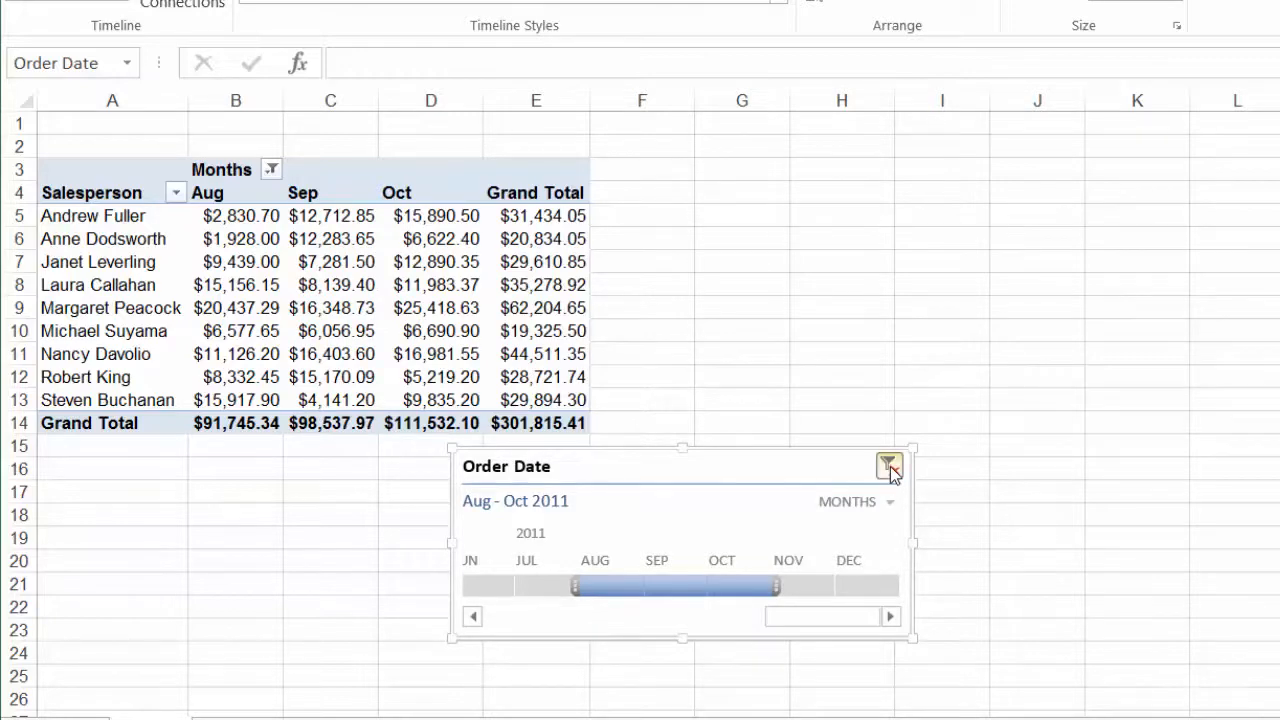
click(888, 466)
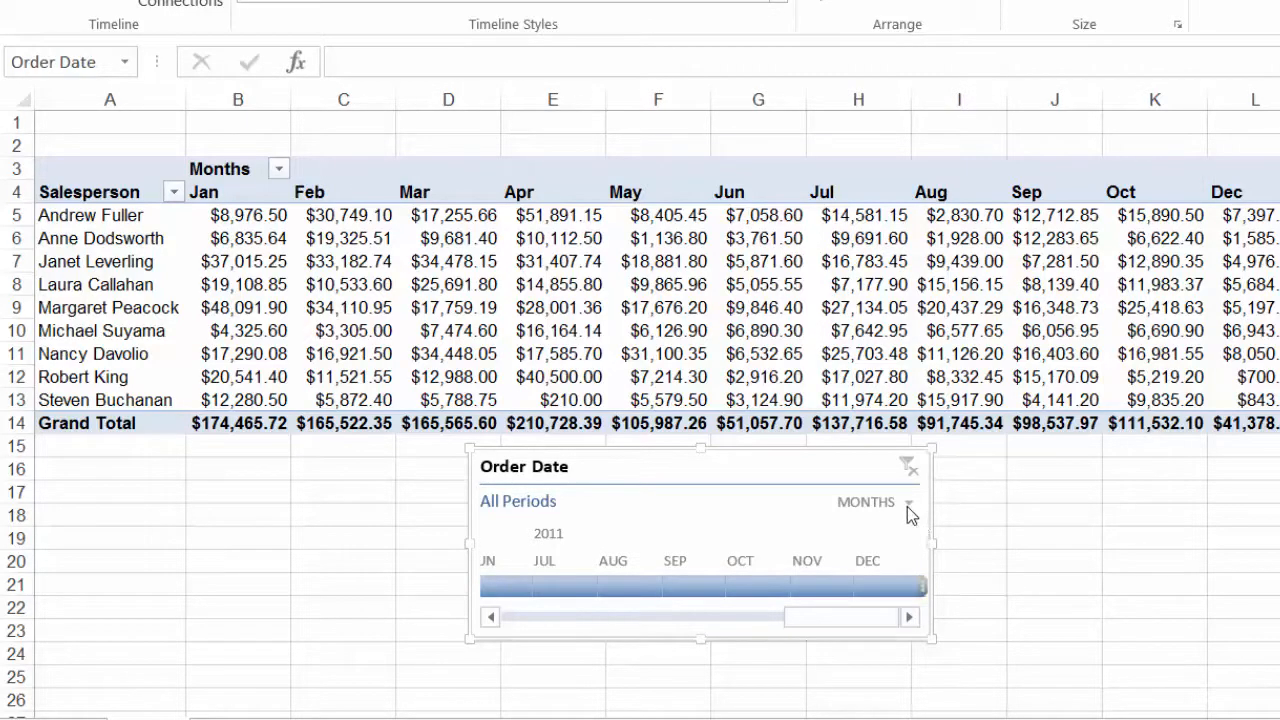
mouse_move(870, 512)
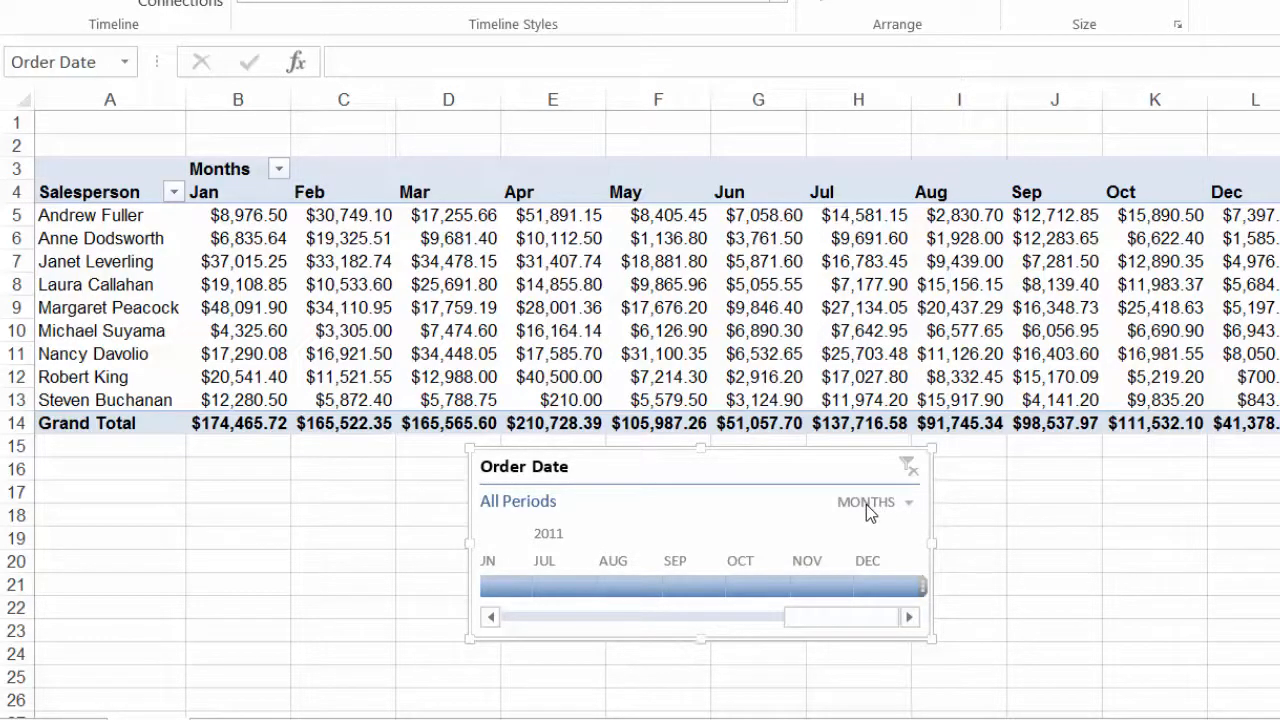
Switch the timeline's time level through years and quarters, ending on days.
click(908, 502)
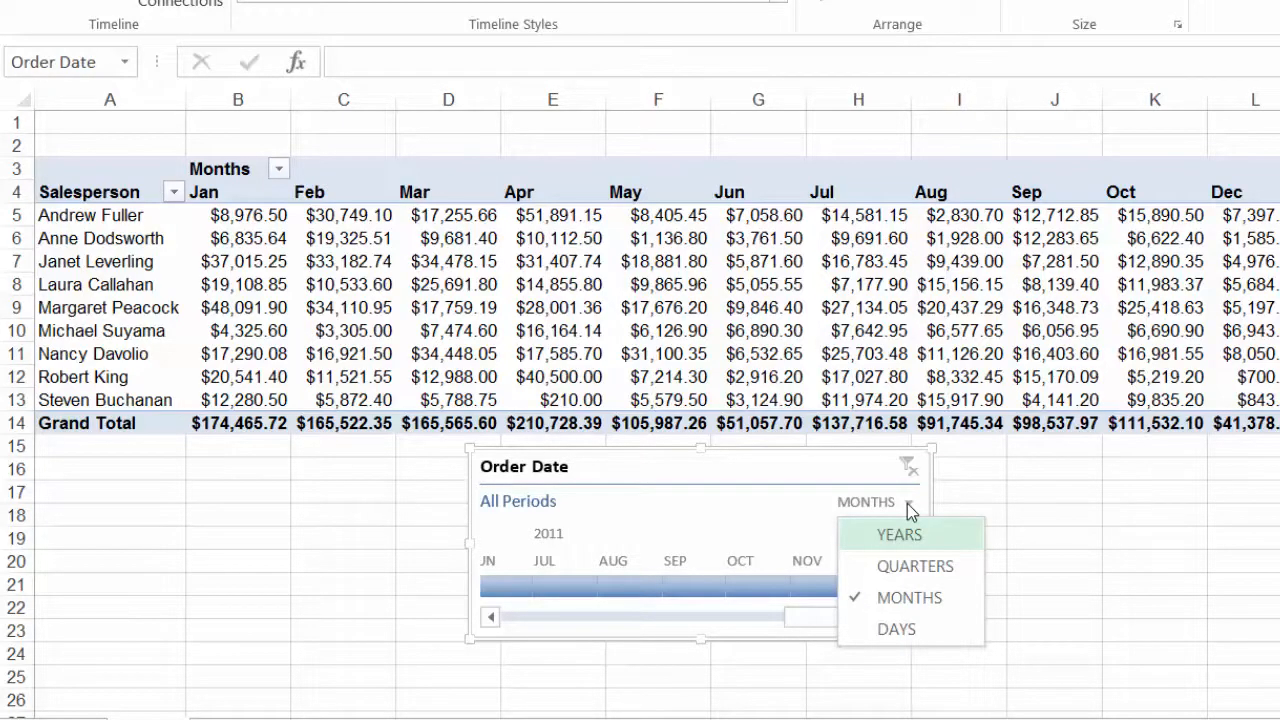
click(898, 534)
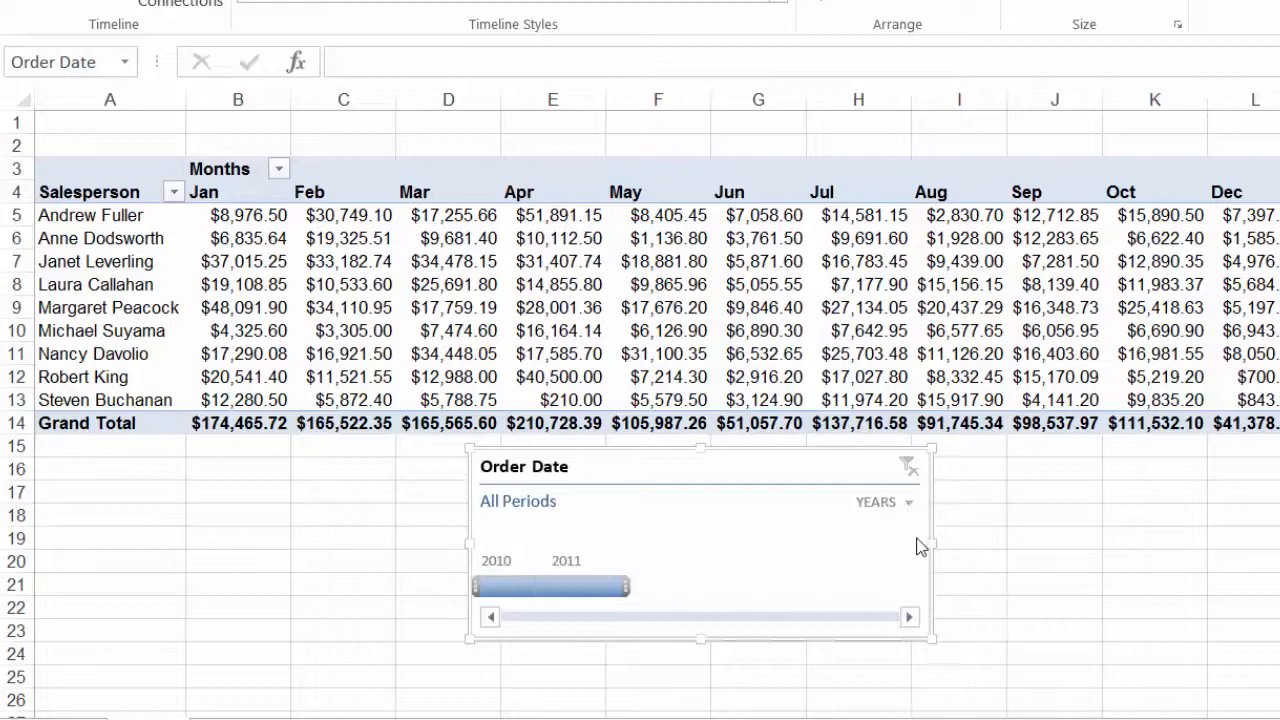
mouse_move(910, 510)
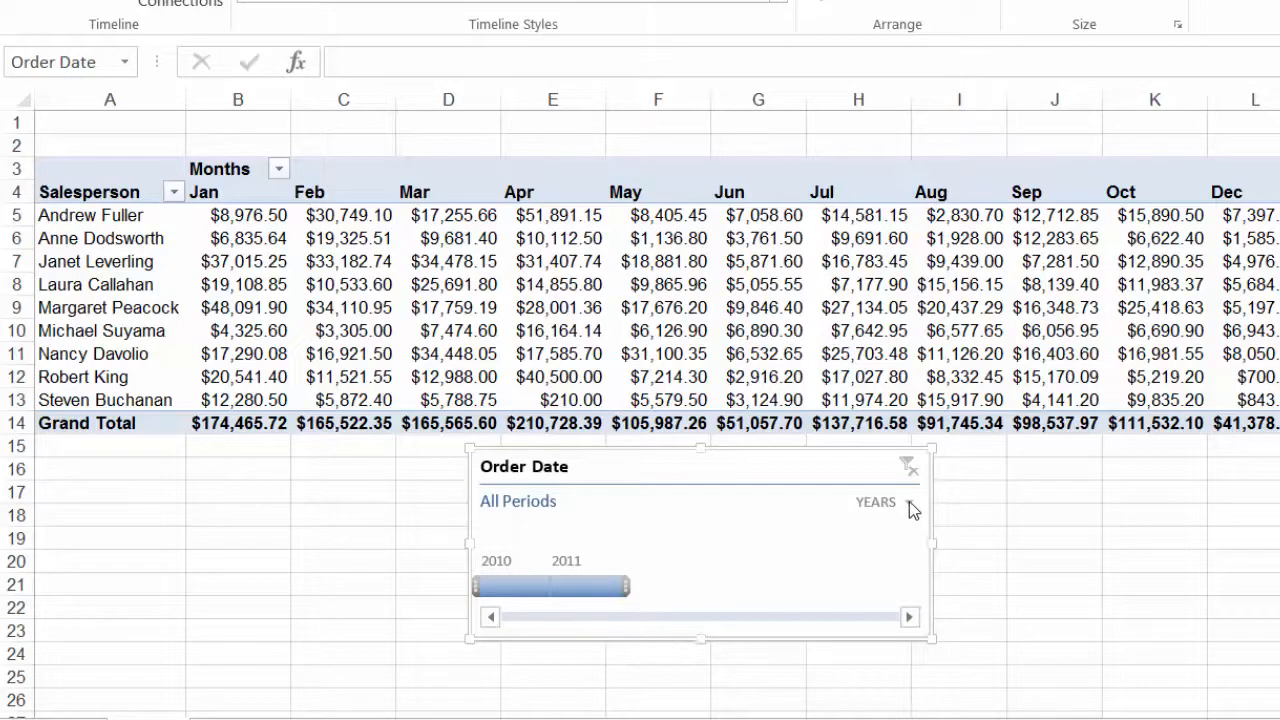
click(903, 501)
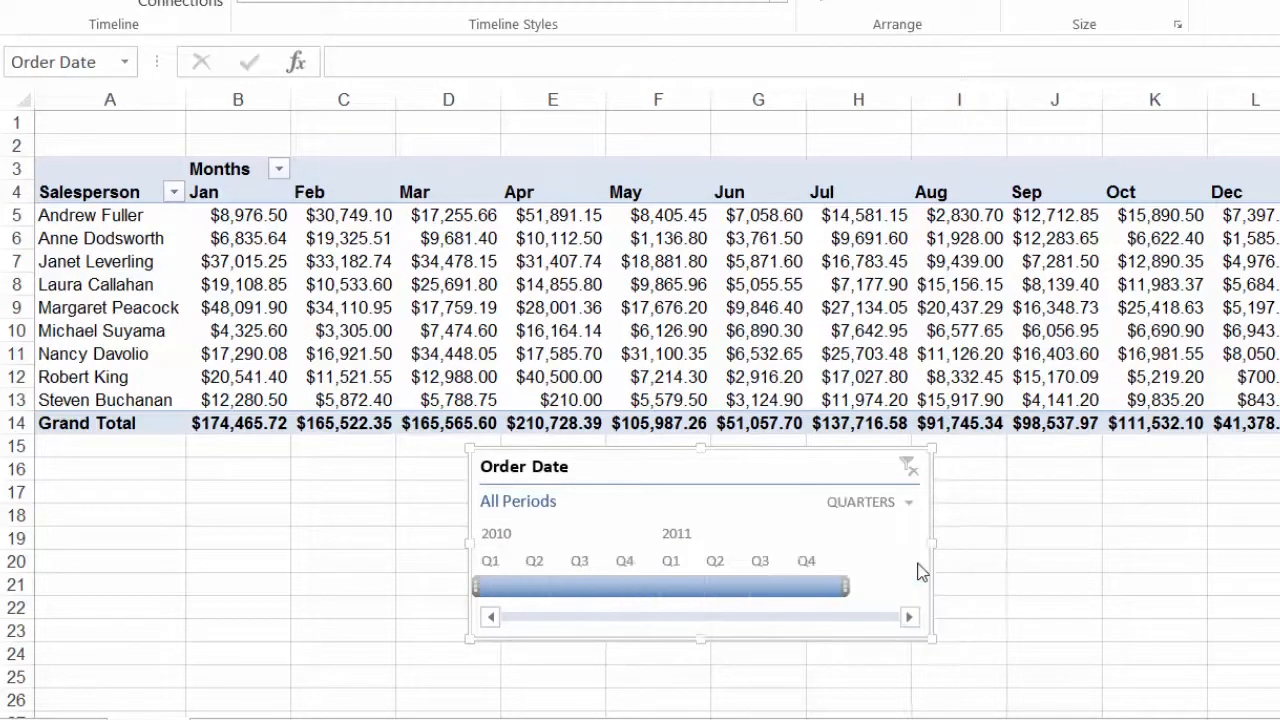
click(868, 502)
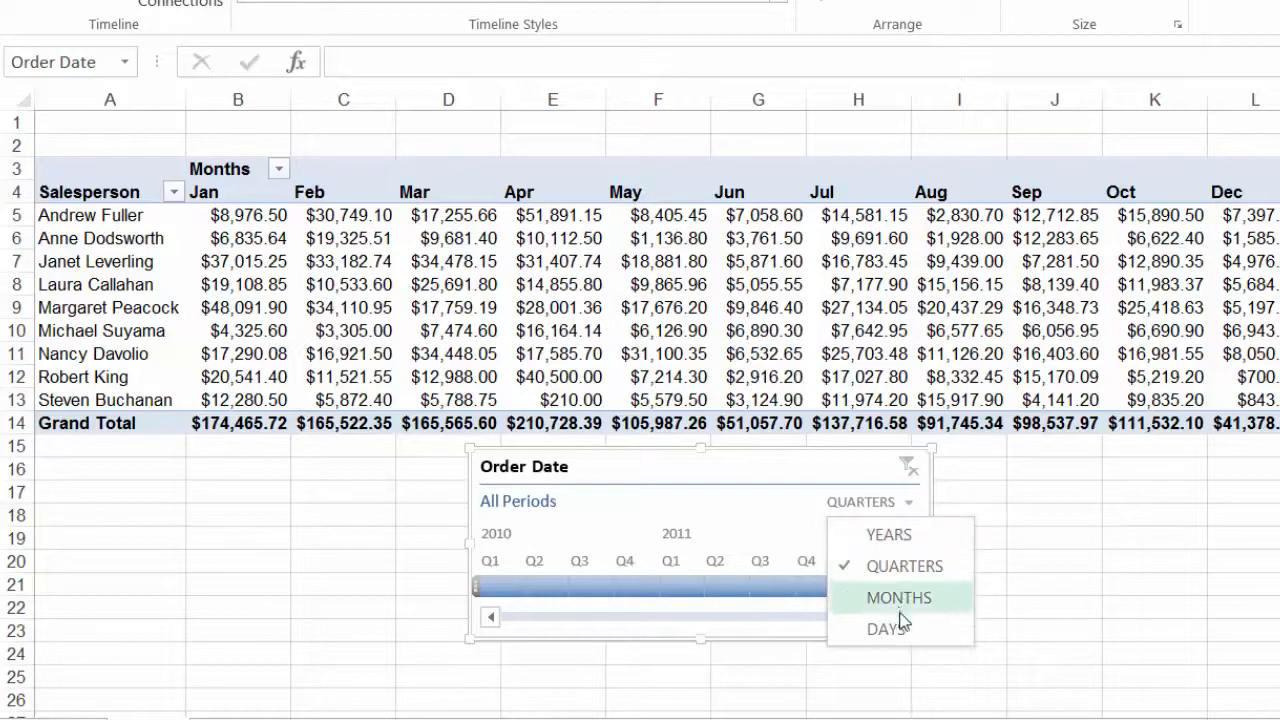
click(884, 628)
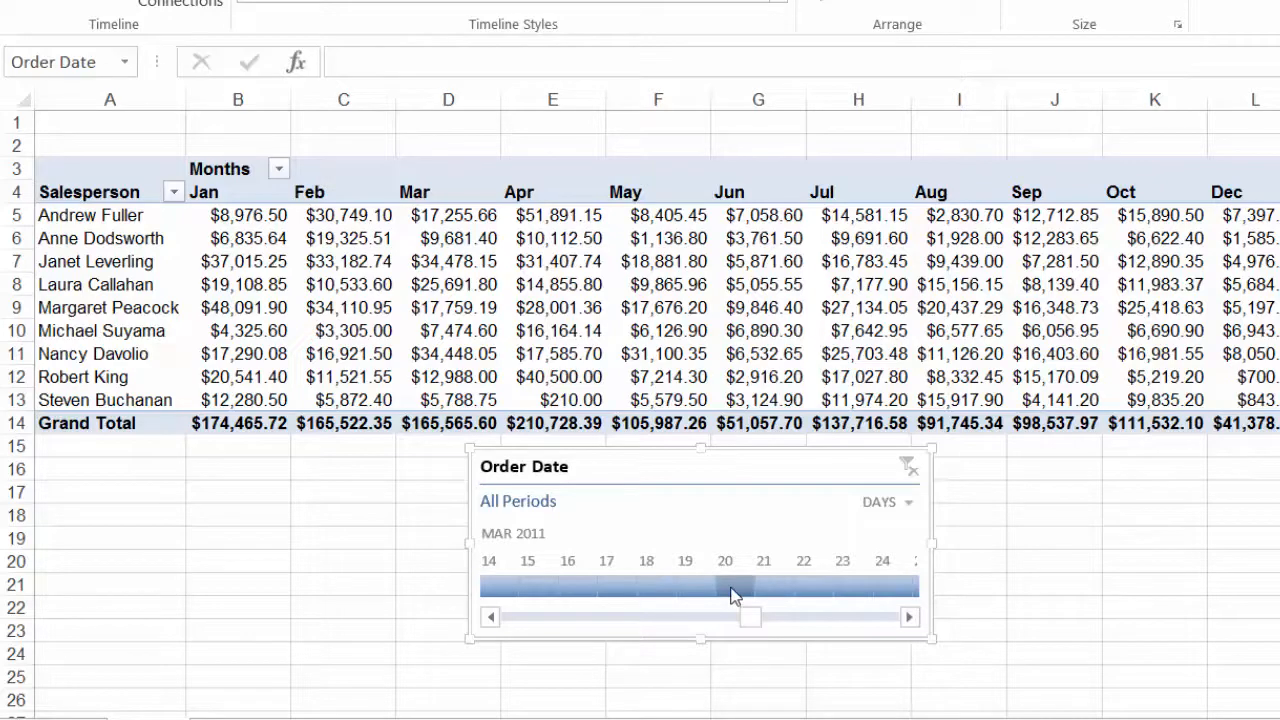
Filter to March 20, 2011, extend it to March 15–19, then clear the filter.
click(724, 586)
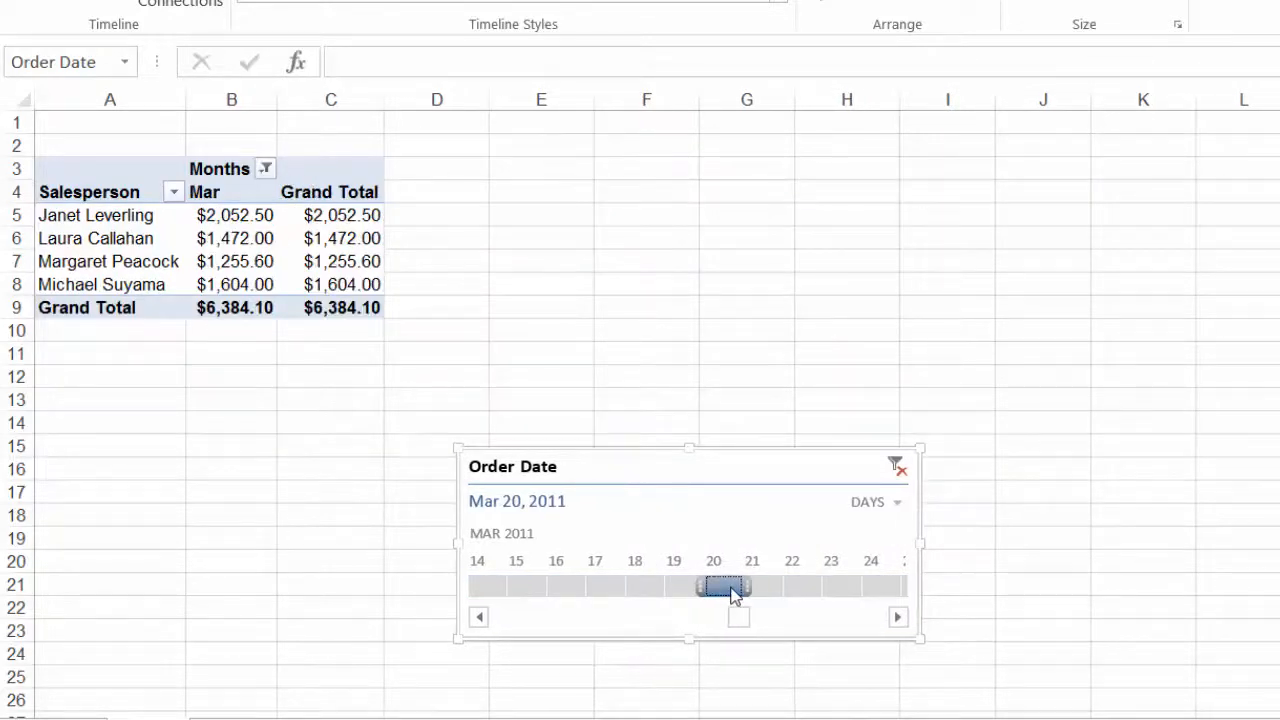
mouse_move(530, 587)
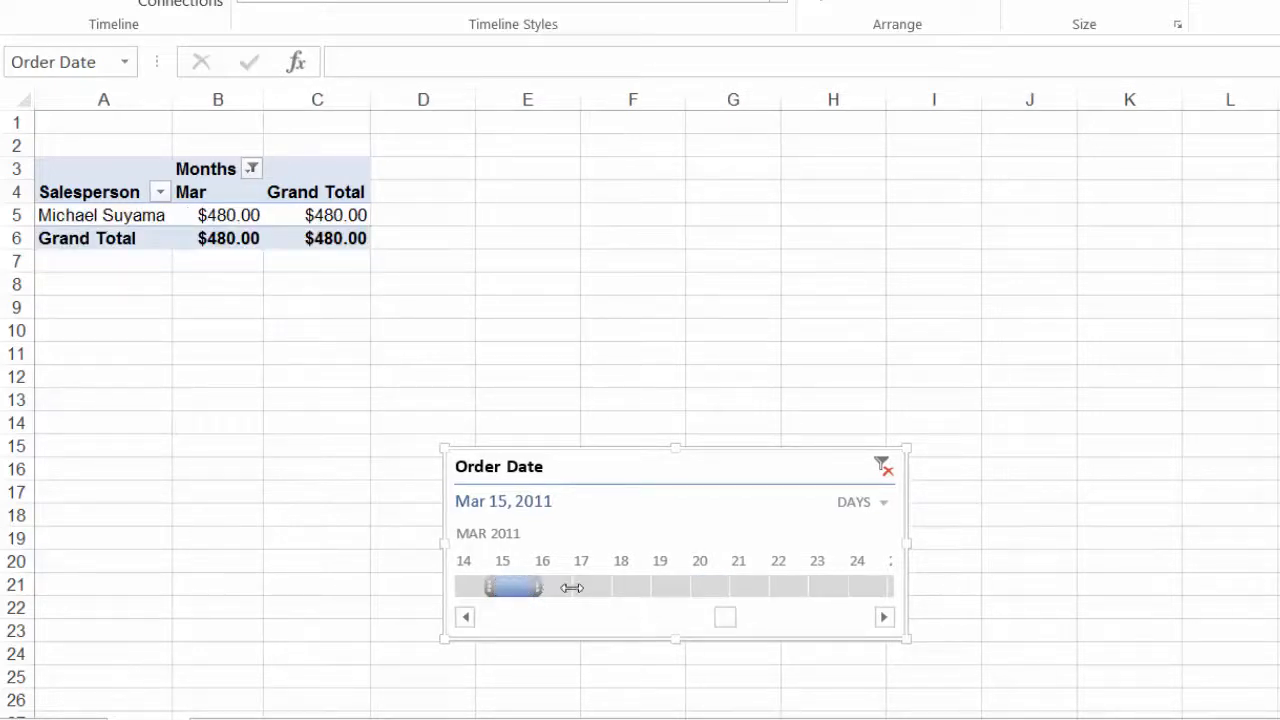
drag(540, 587, 725, 587)
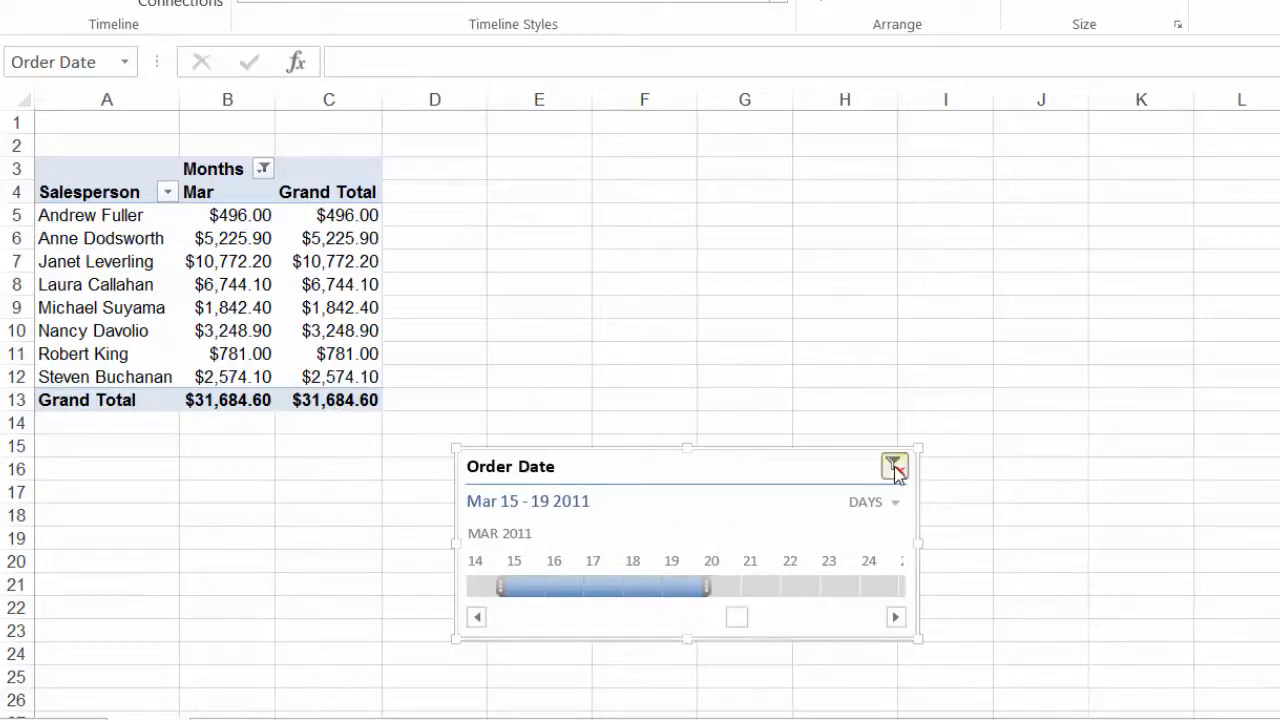
click(893, 466)
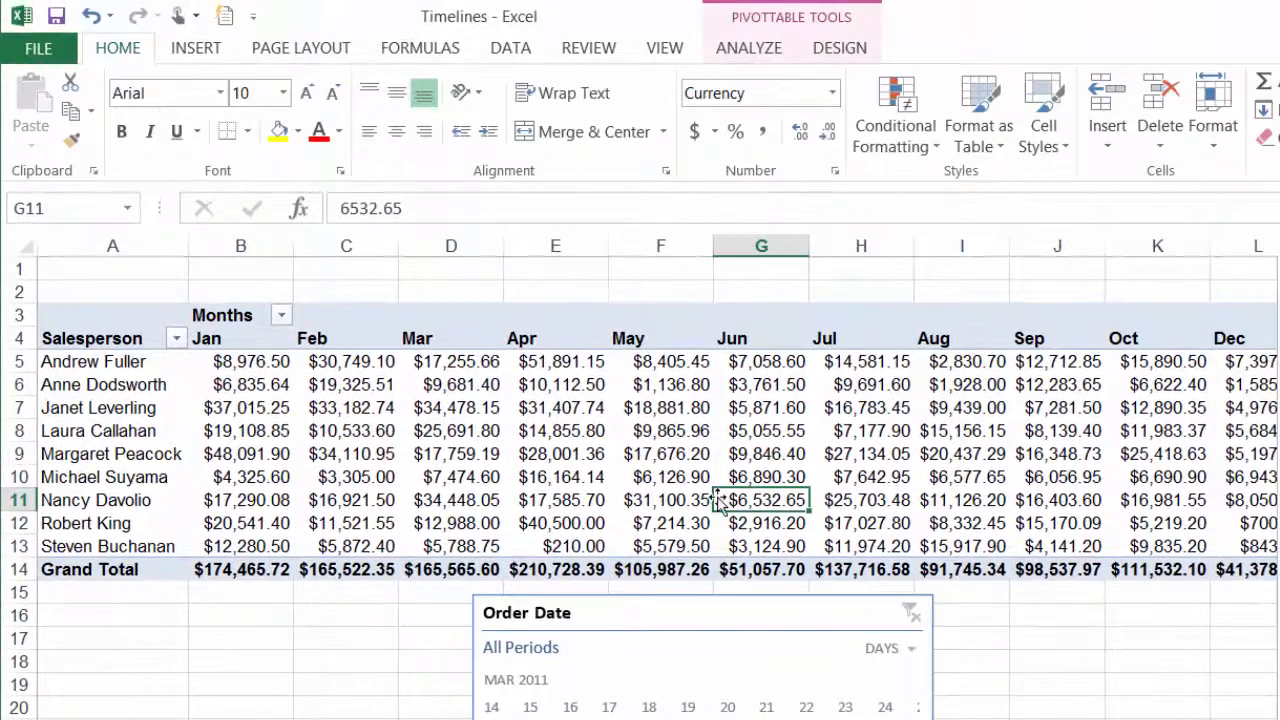
Insert another Order Date timeline from the PivotTable's Analyze tools.
click(748, 48)
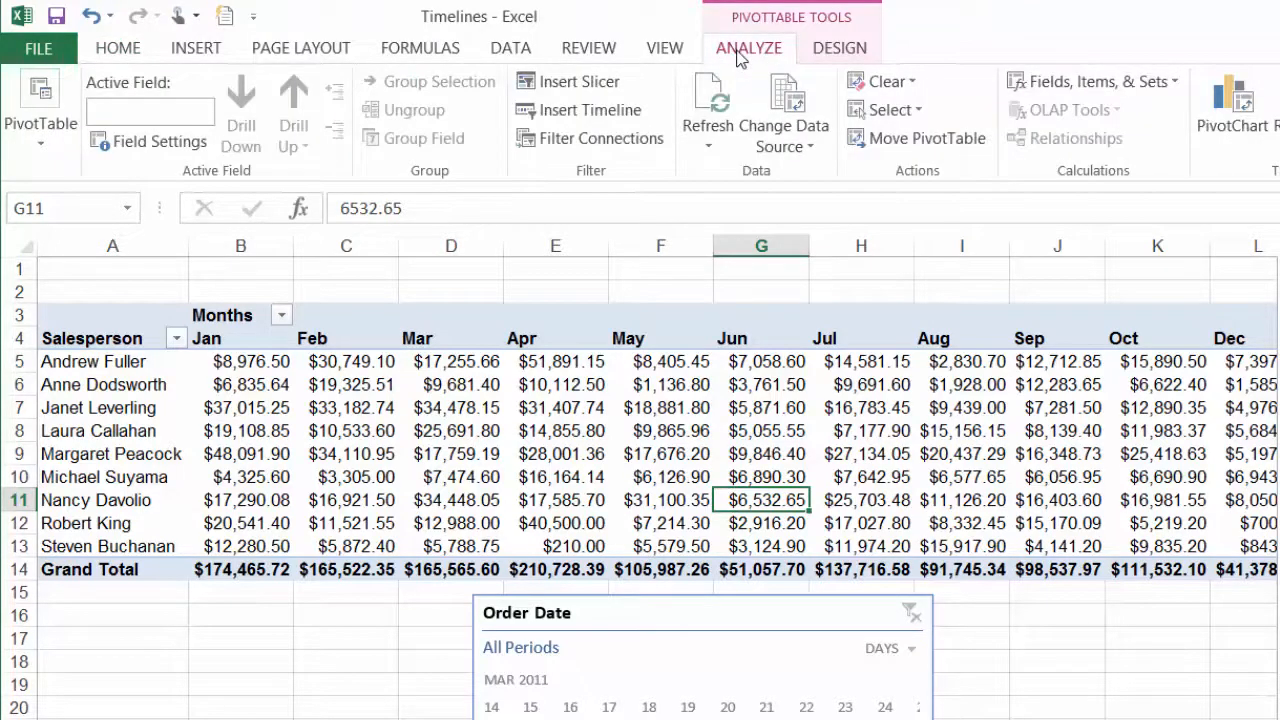
click(588, 110)
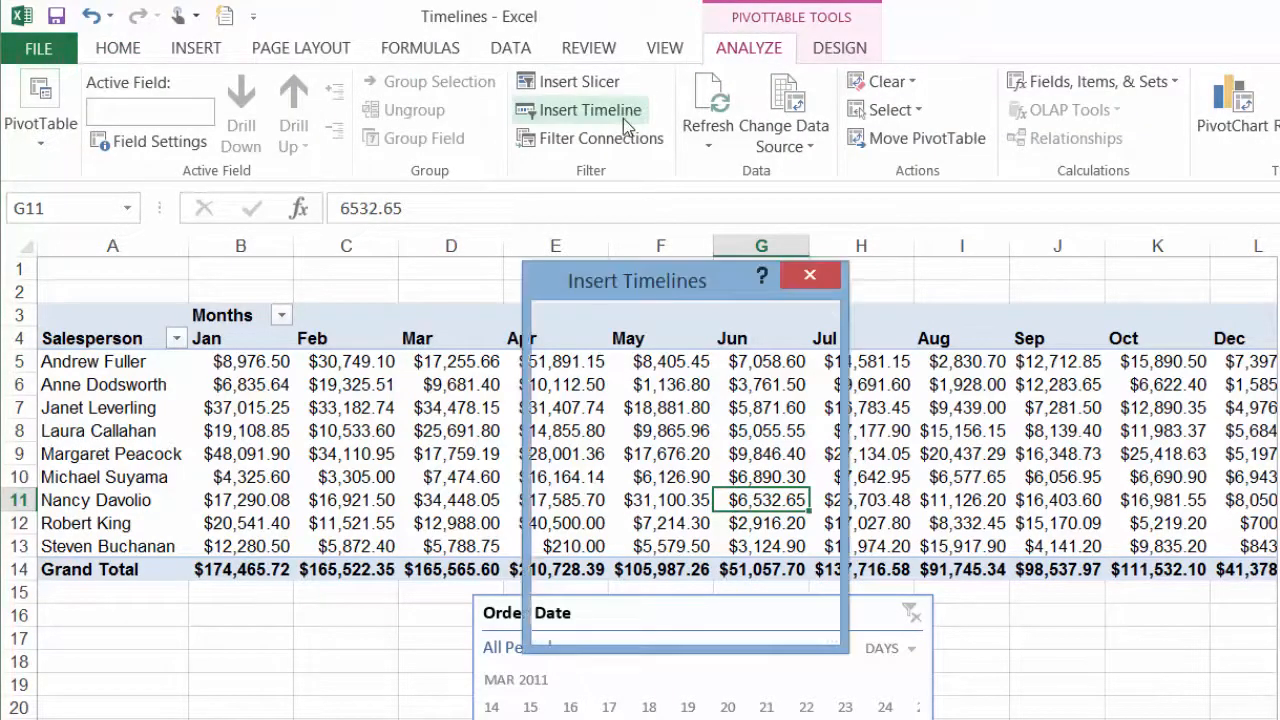
click(591, 110)
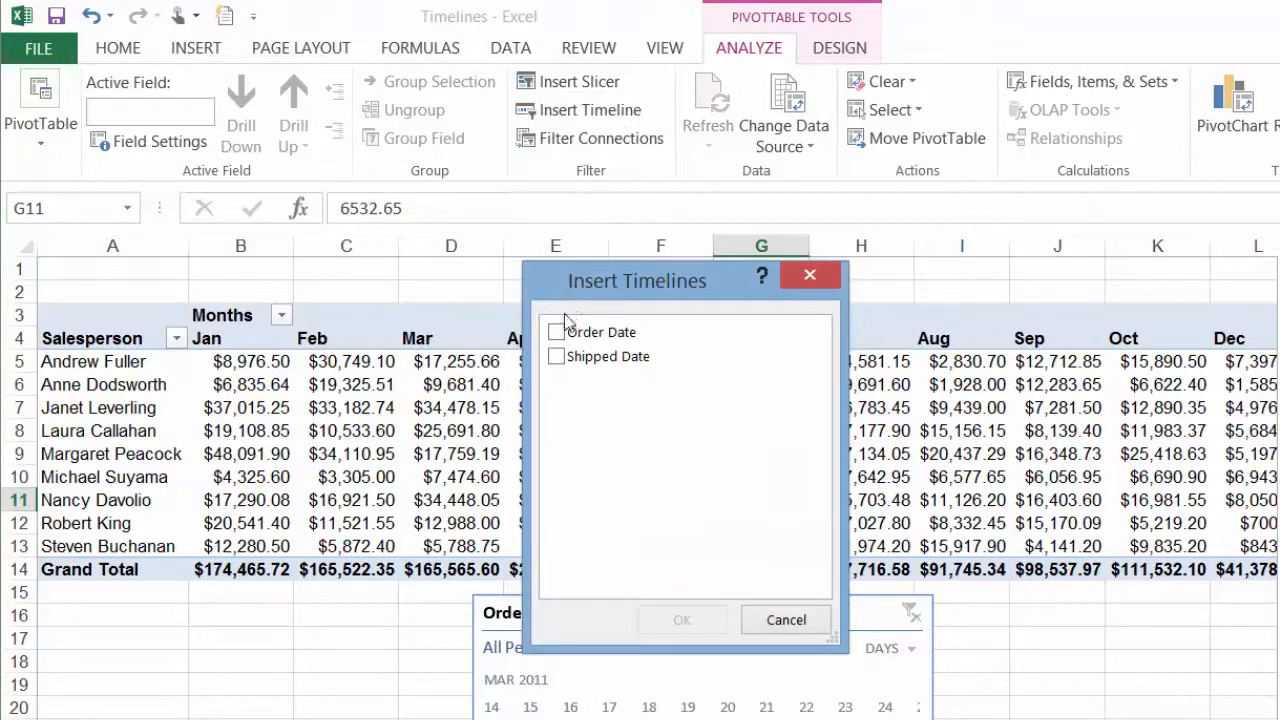
click(556, 332)
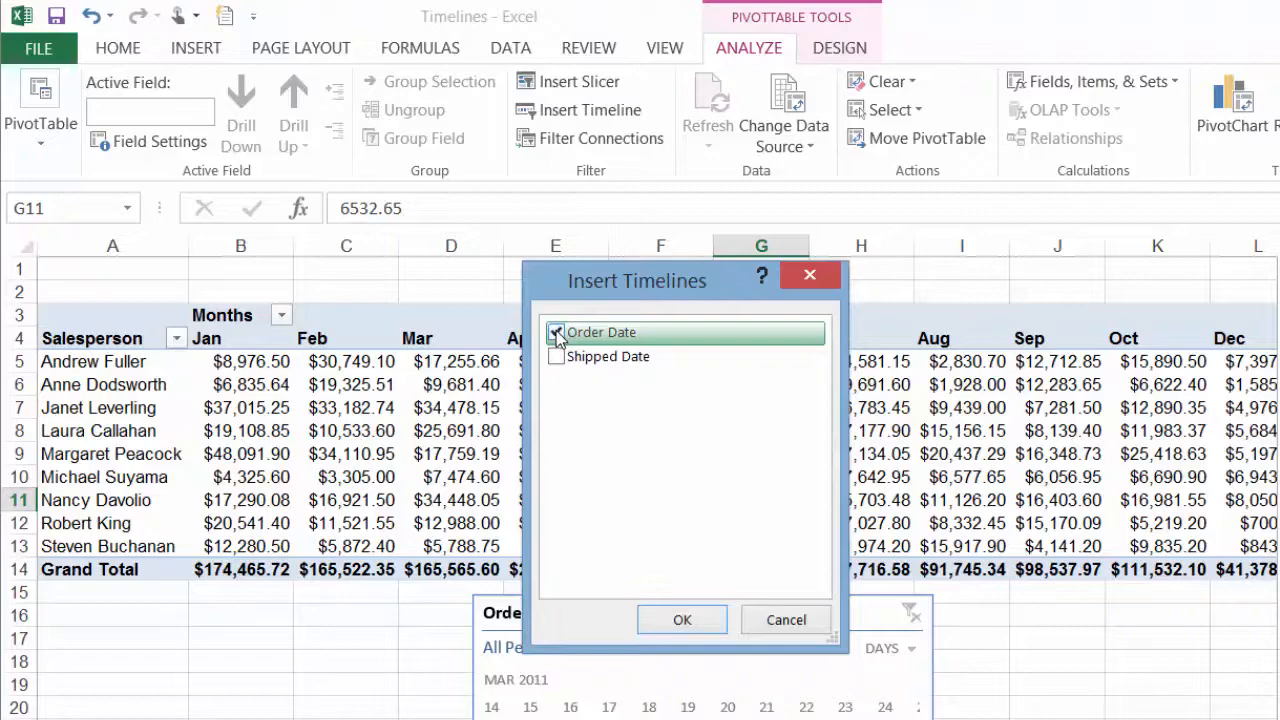
click(682, 619)
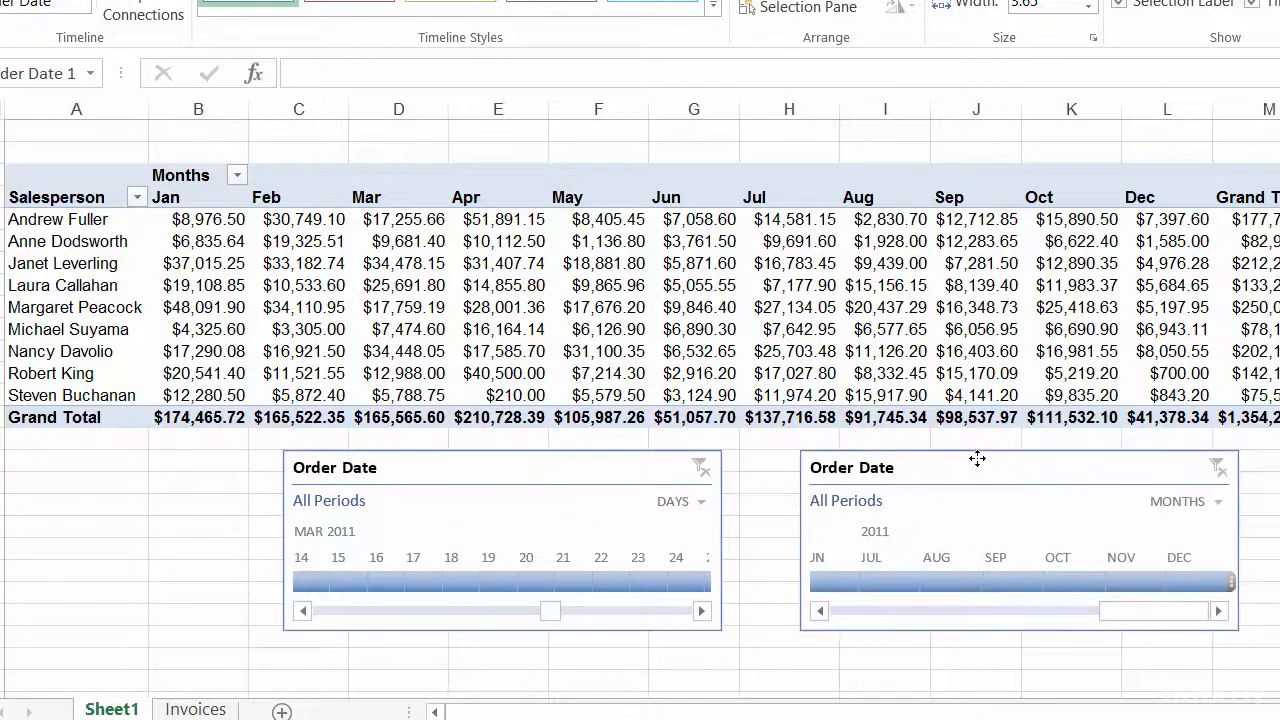
Place the new timeline beside the first, grouping the first by months and the second by quarters.
drag(975, 458, 960, 458)
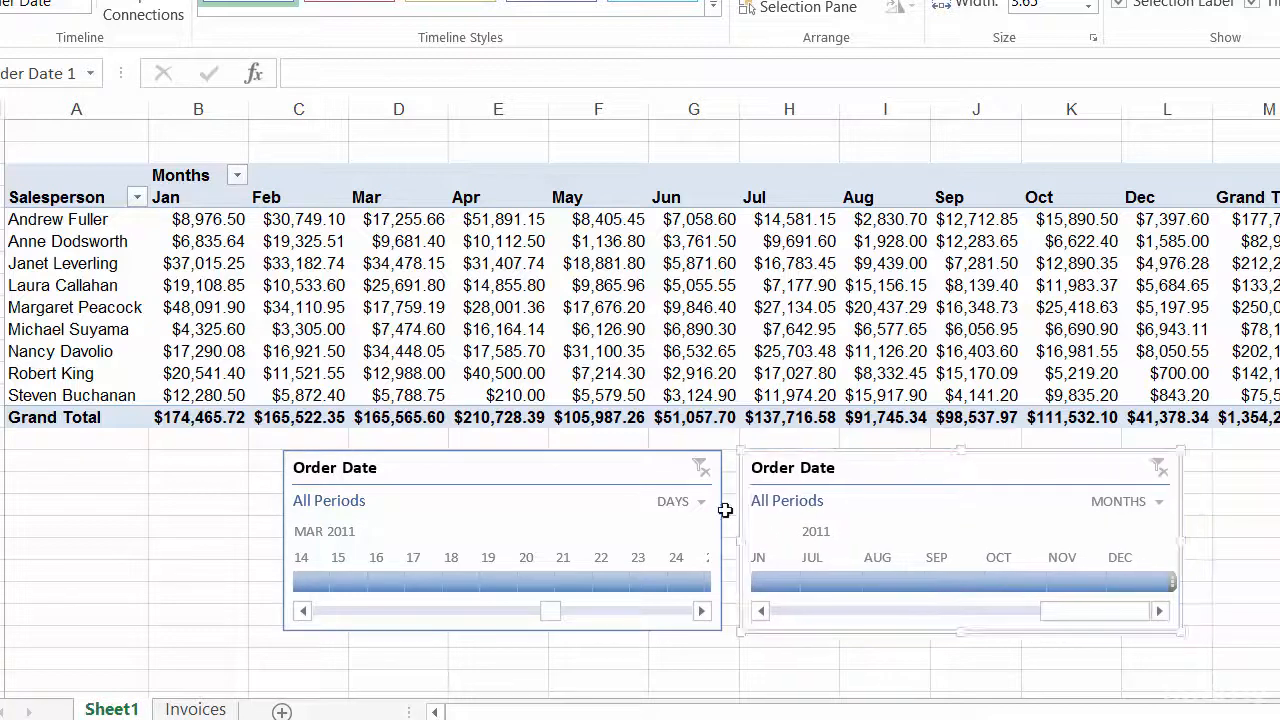
click(683, 501)
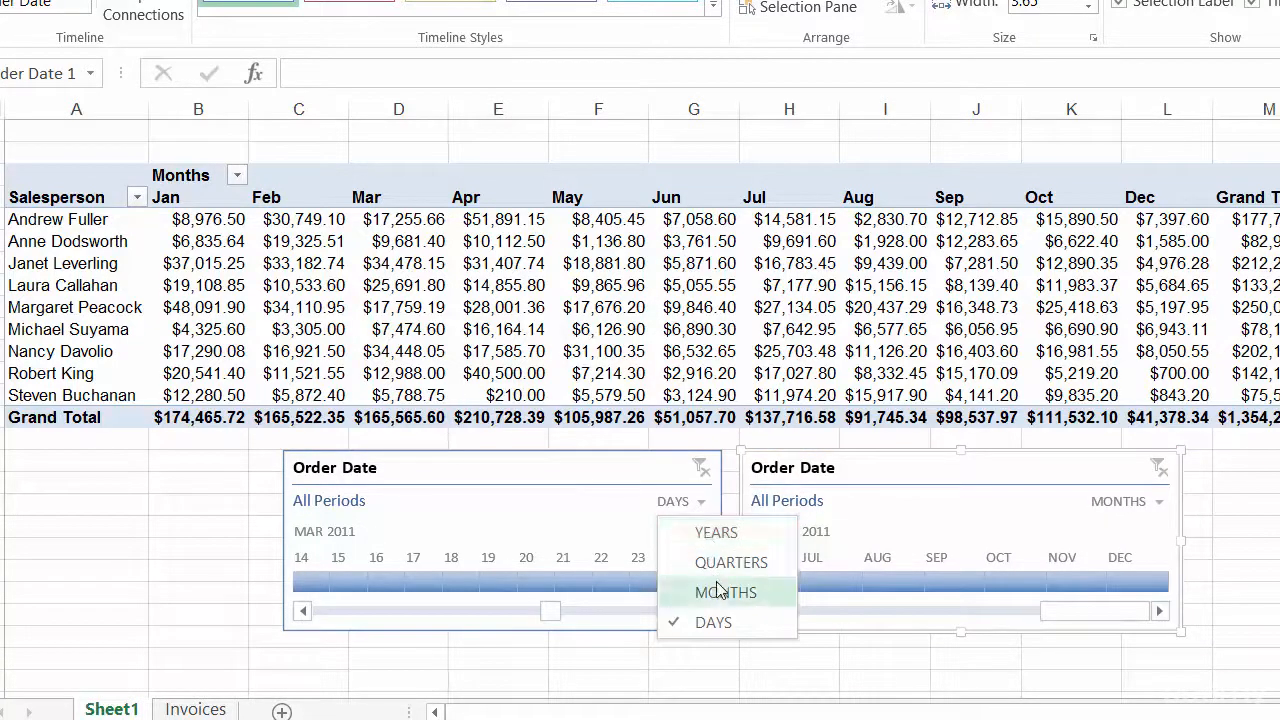
click(726, 592)
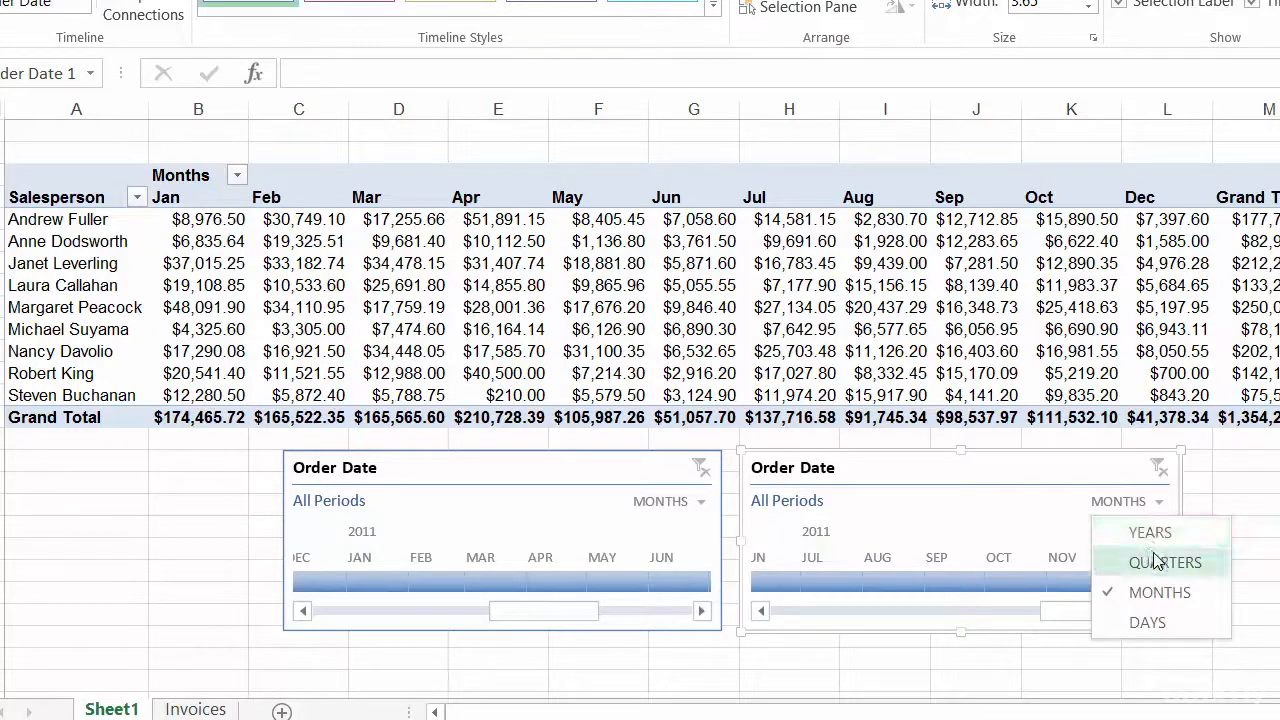
click(1164, 562)
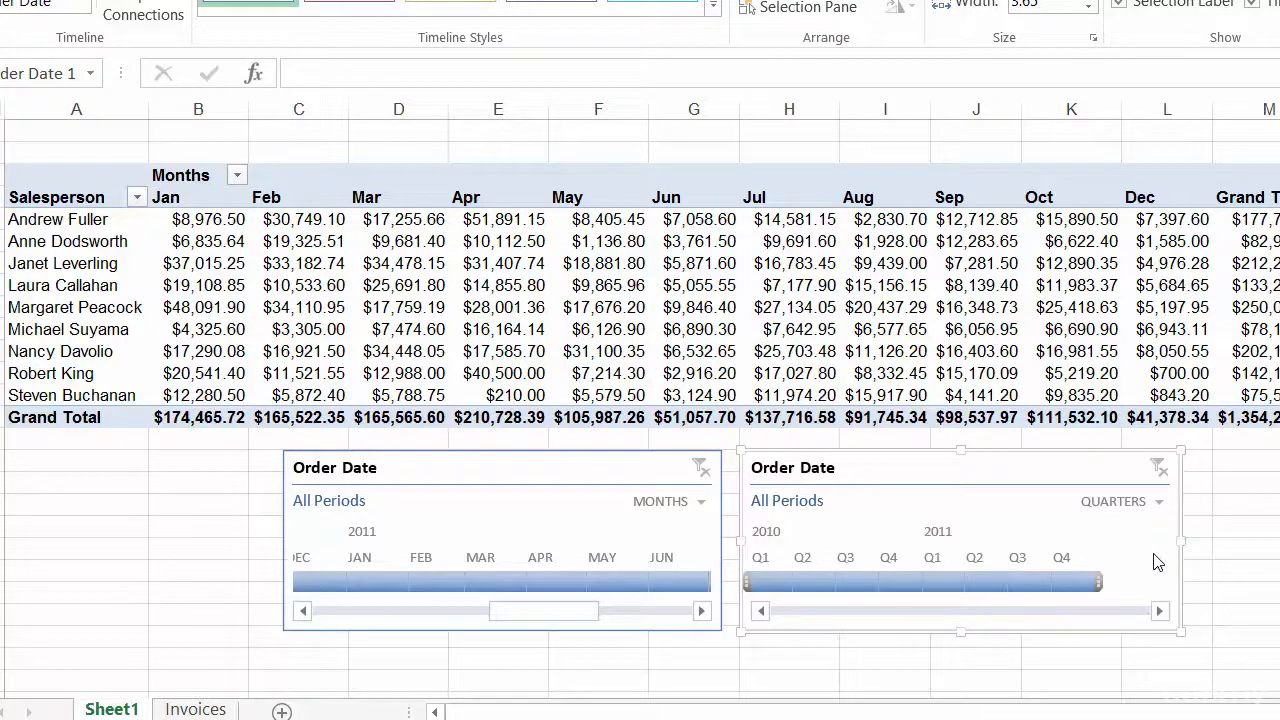
mouse_move(1046, 495)
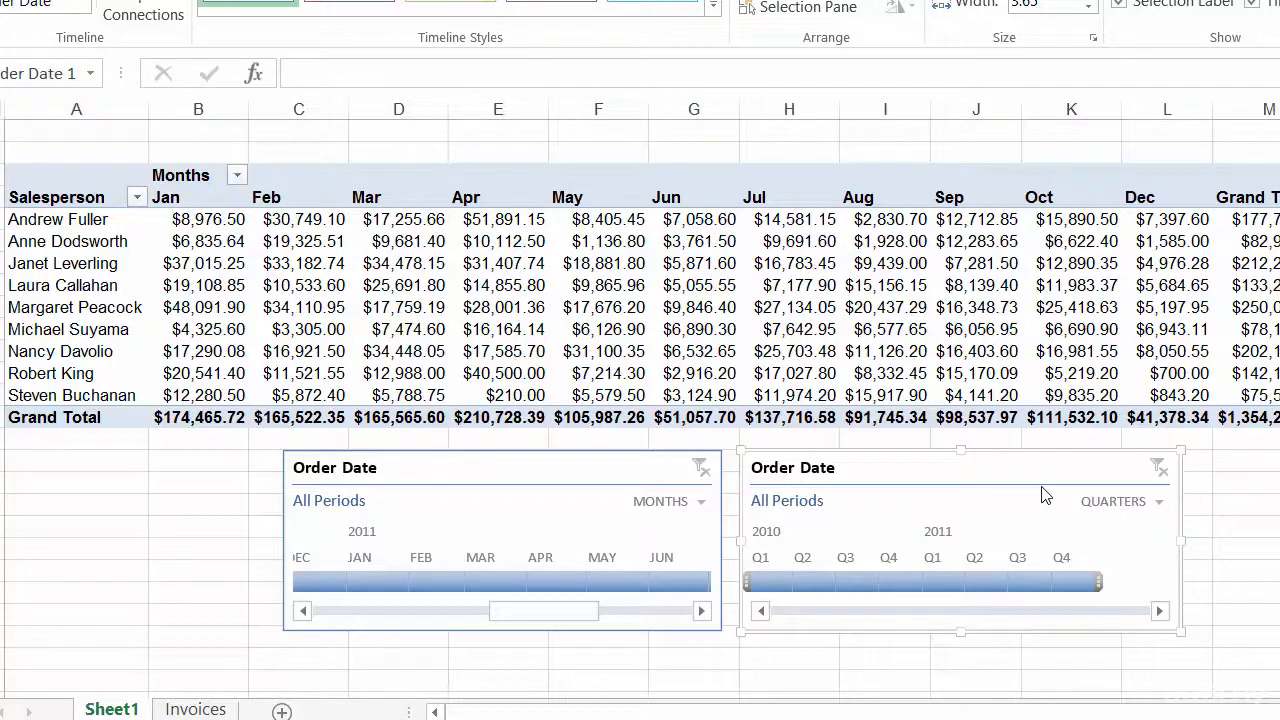
mouse_move(1033, 571)
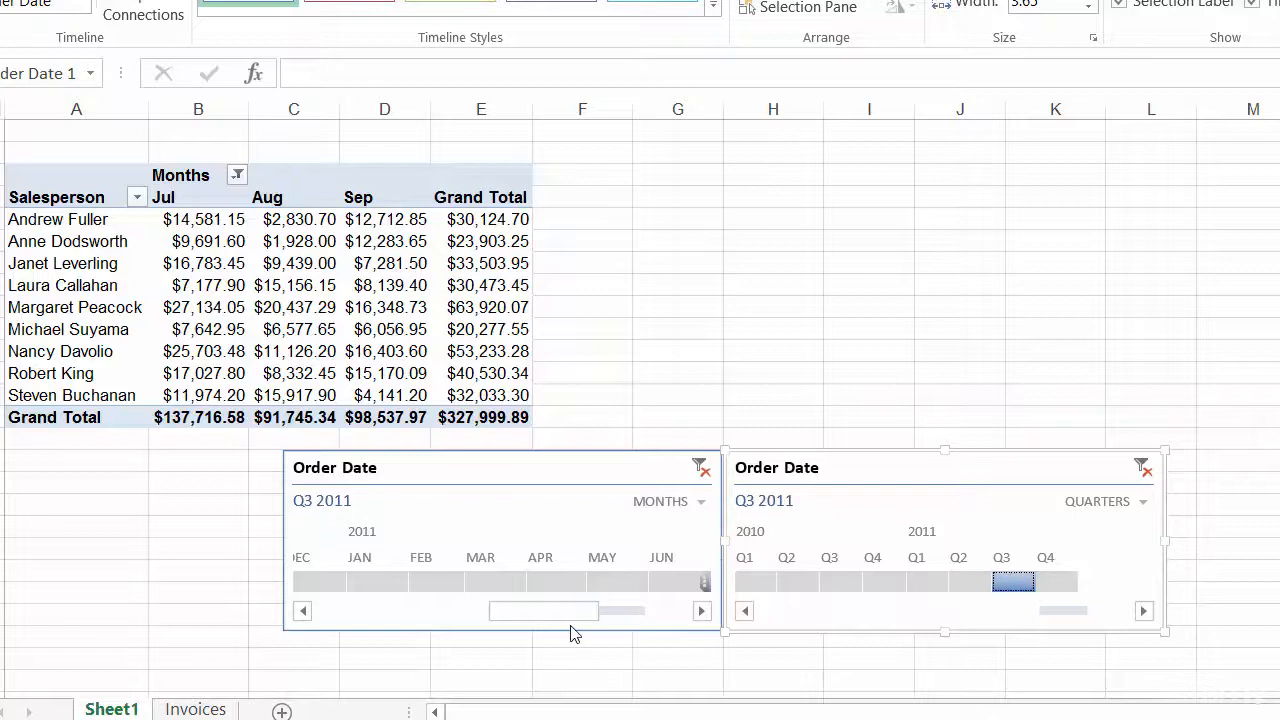
mouse_move(689, 668)
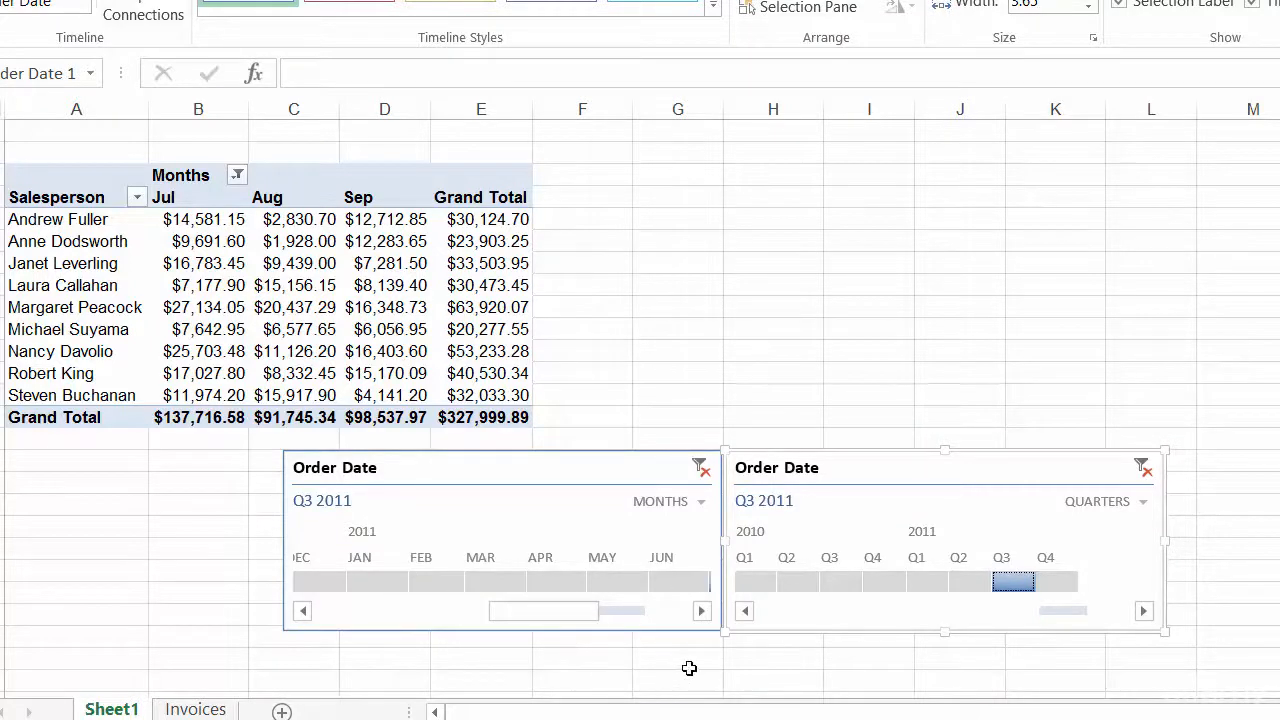
mouse_move(697, 638)
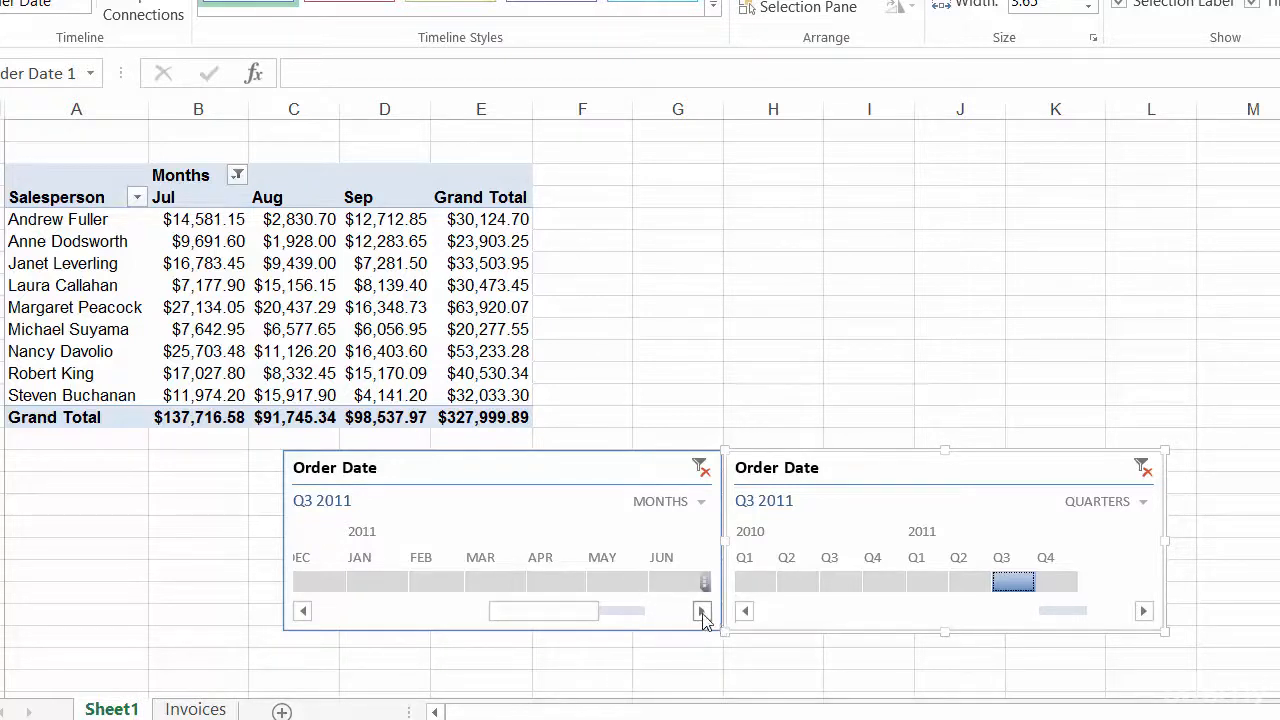
Scroll the months timeline to later 2011 and select August 2011.
click(702, 611)
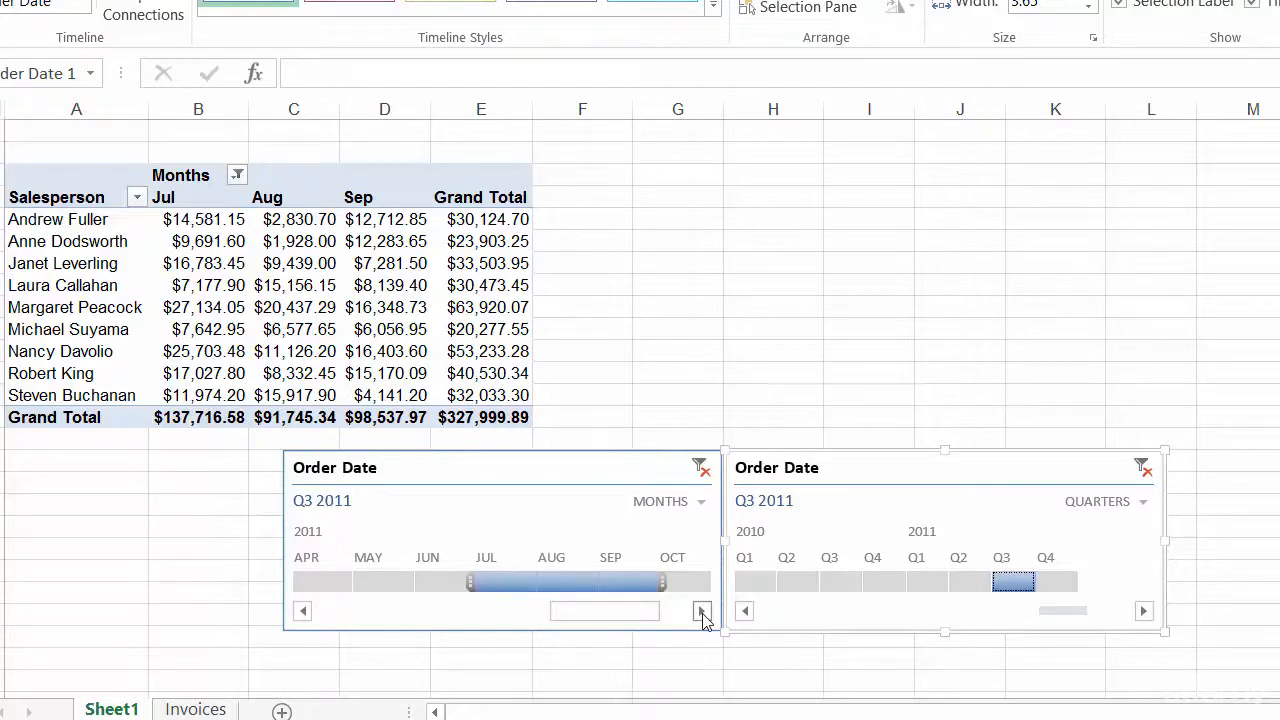
mouse_move(535, 505)
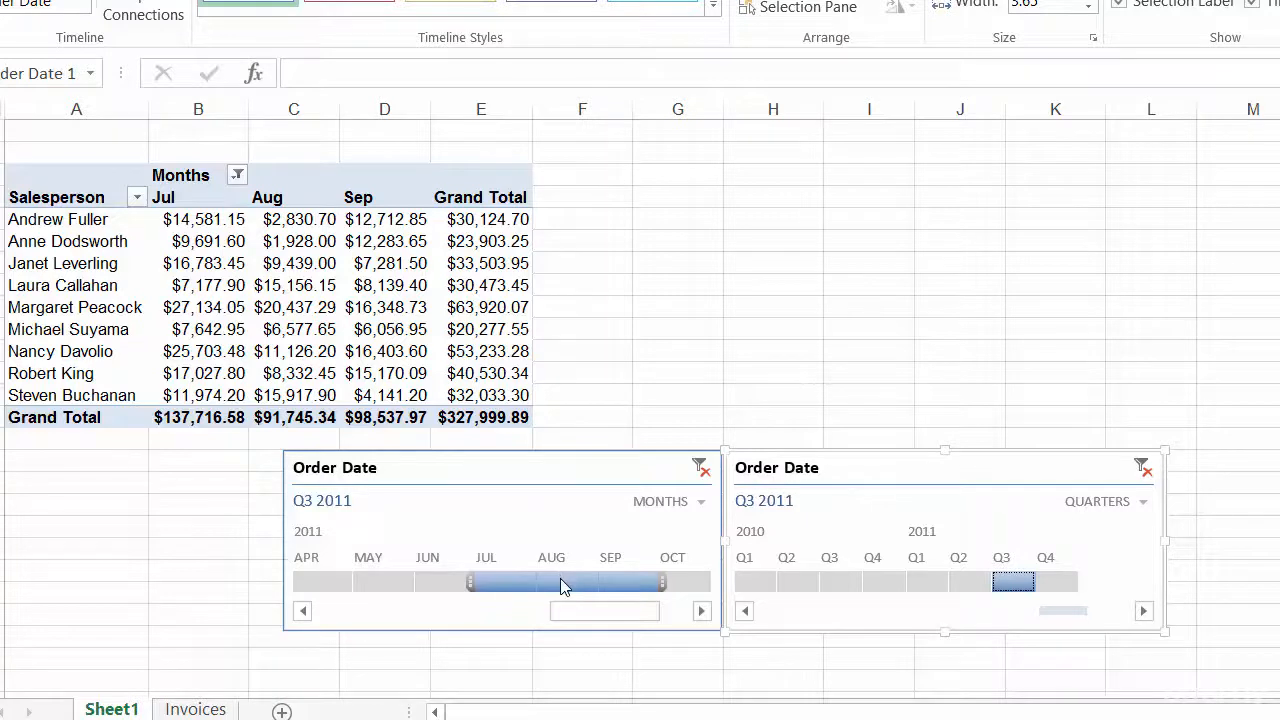
click(543, 581)
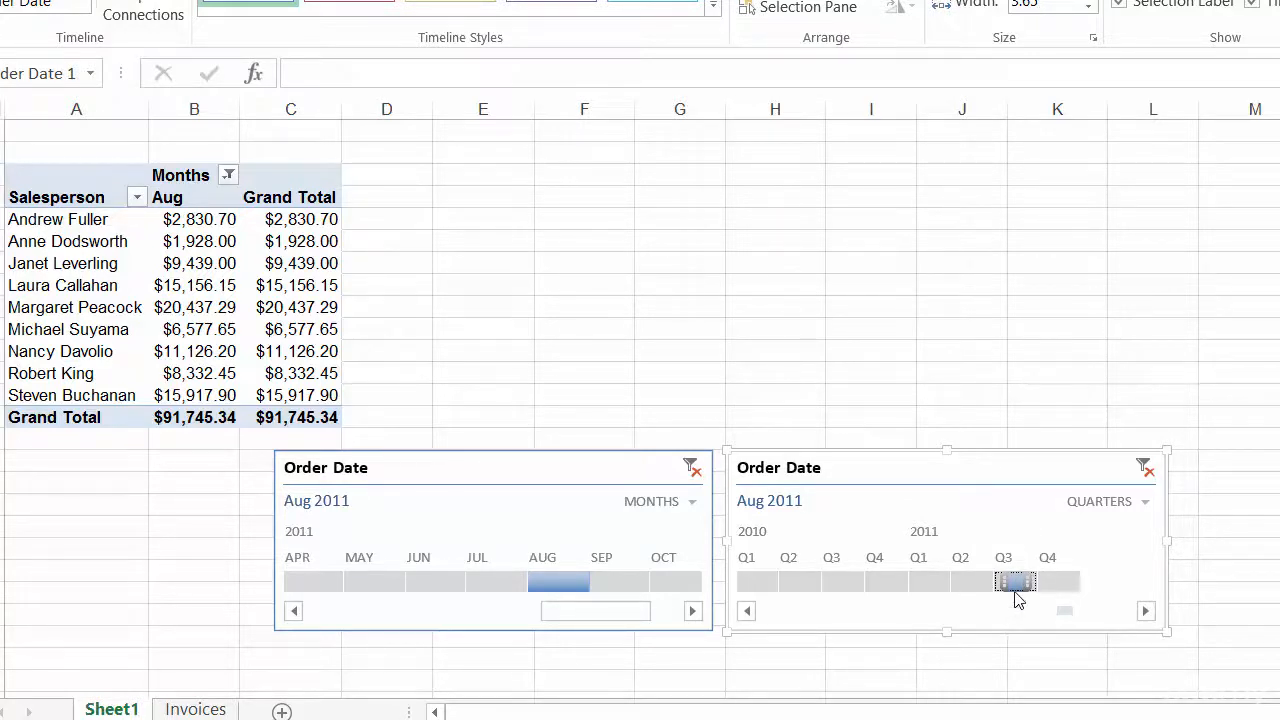
mouse_move(1020, 612)
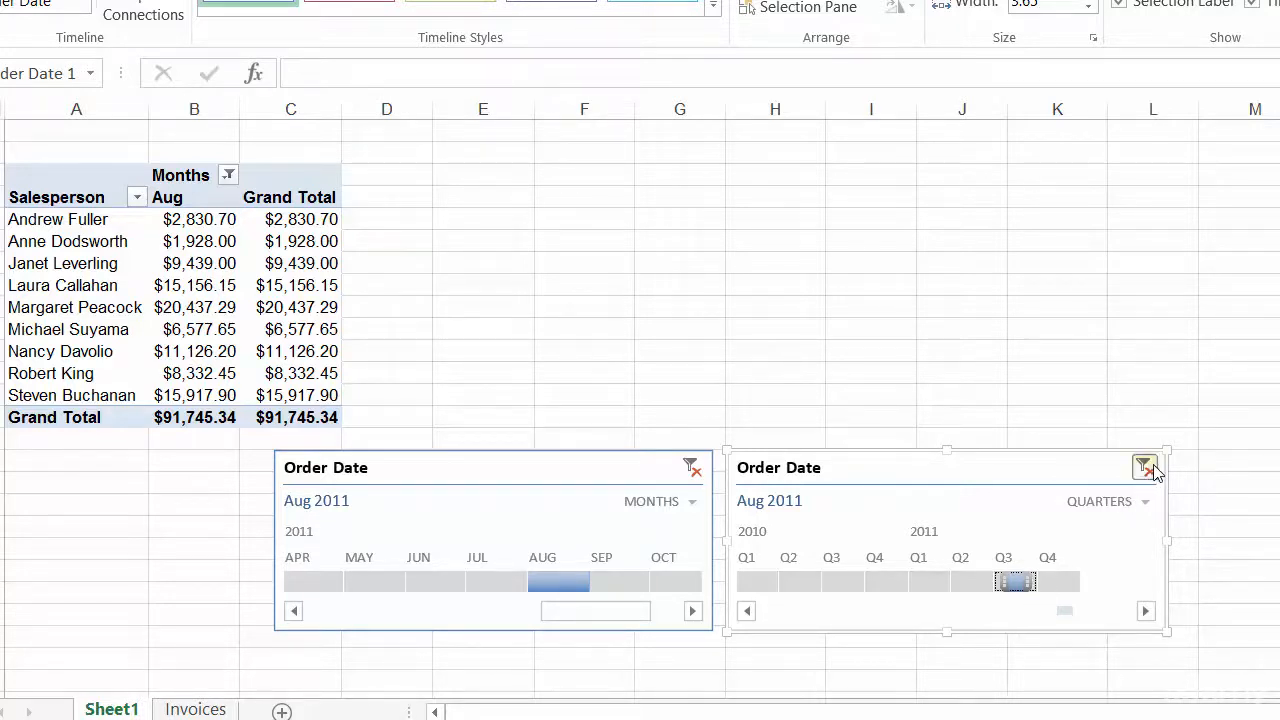
click(1144, 467)
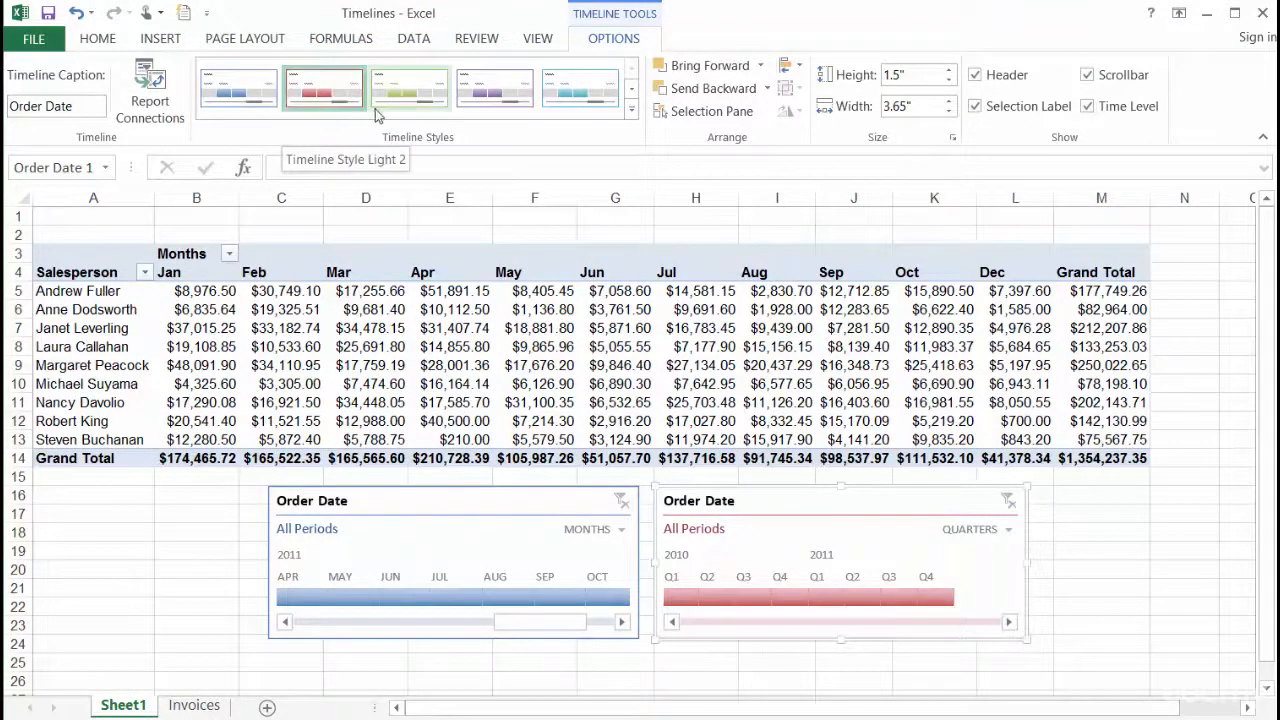
mouse_move(392, 130)
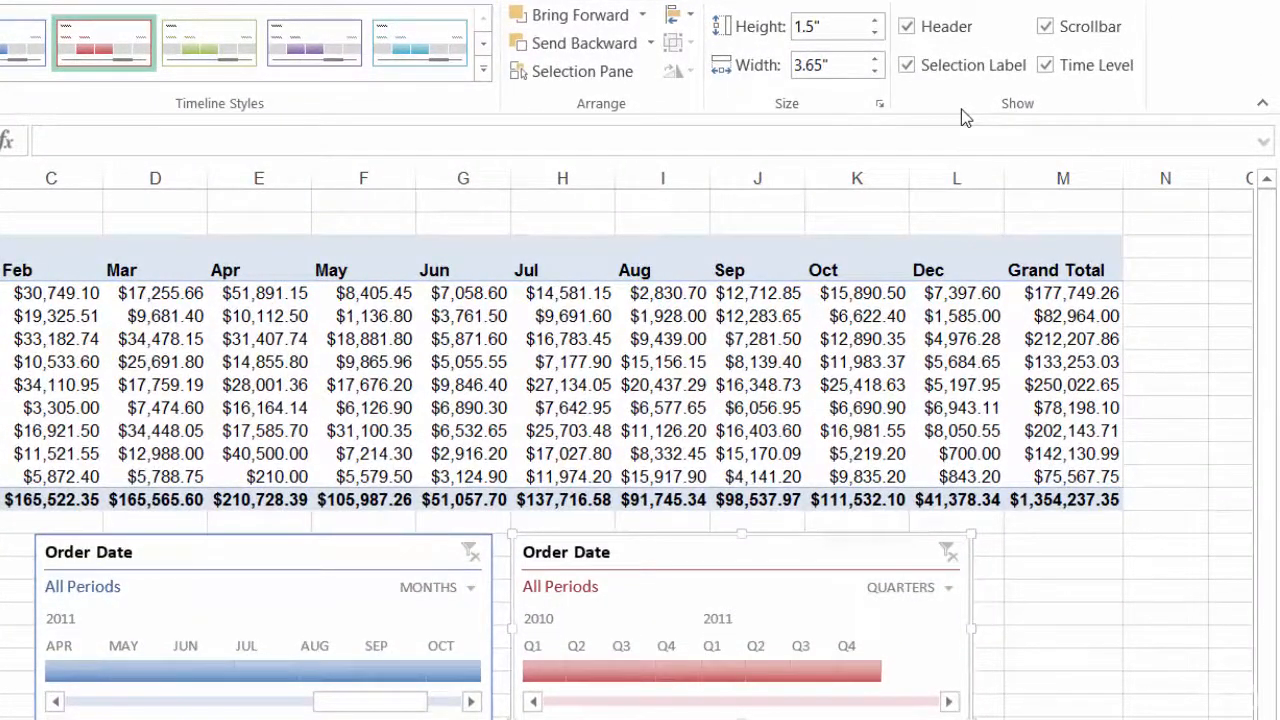
mouse_move(958, 79)
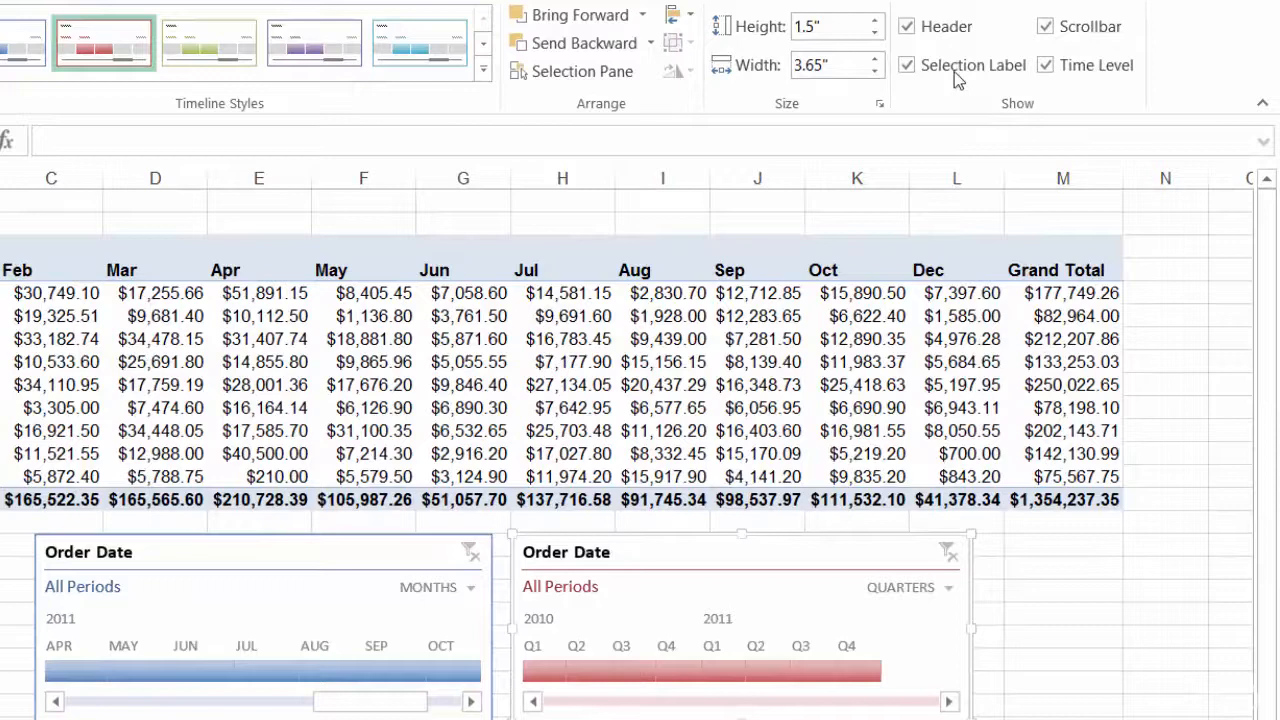
click(906, 26)
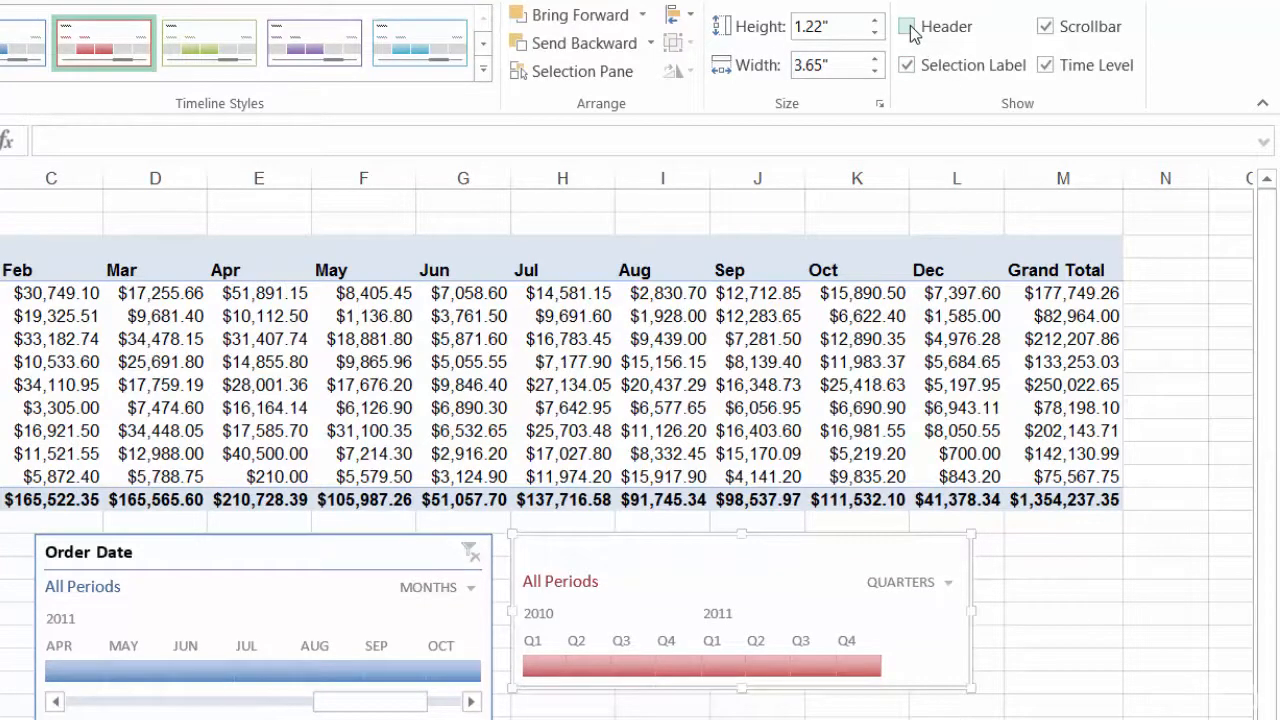
click(906, 26)
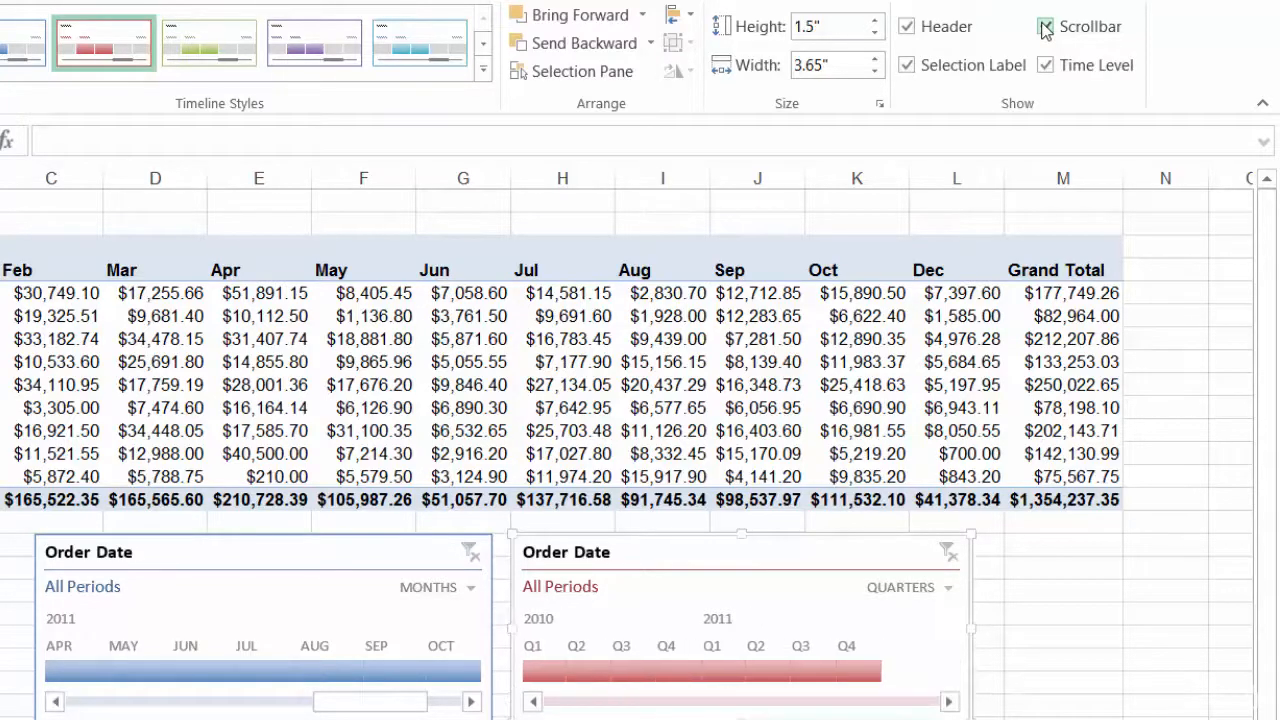
click(945, 587)
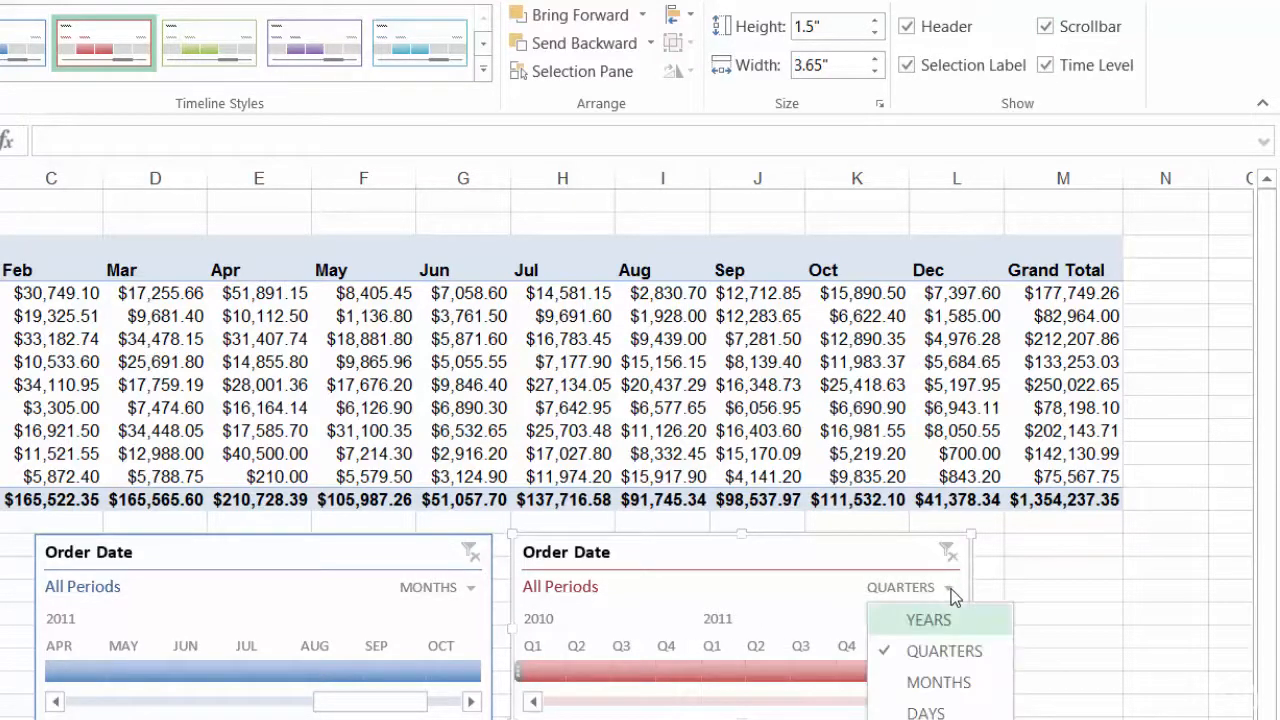